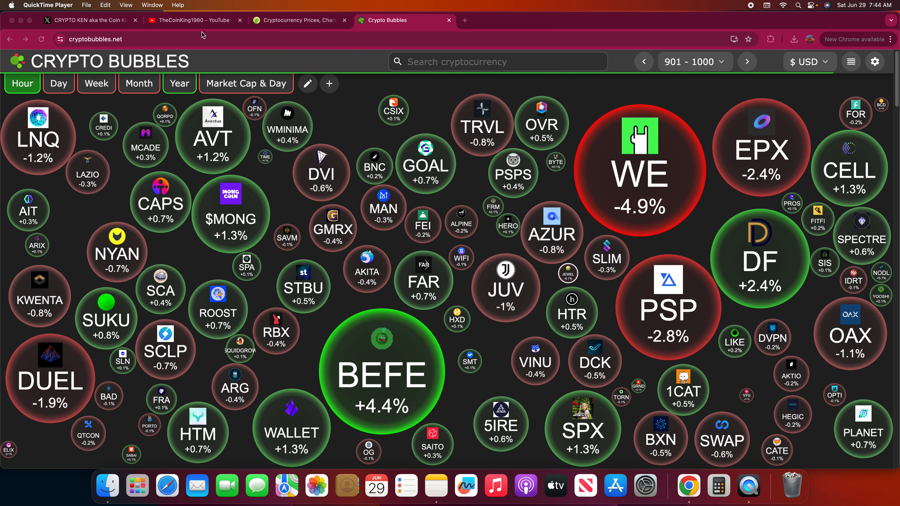
Show TheCoinKing1980's uploaded videos on YouTube, led by the NEXA 1000X video
left_click(195, 20)
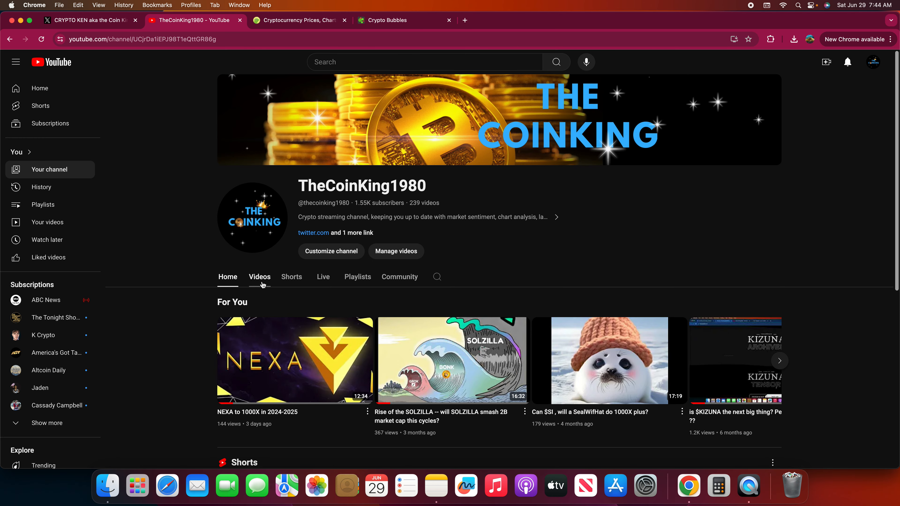
left_click(258, 277)
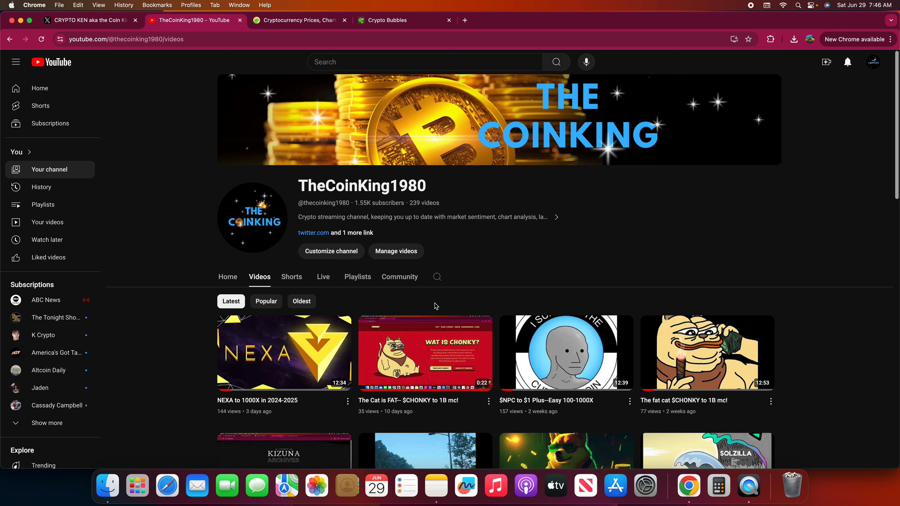
left_click(89, 20)
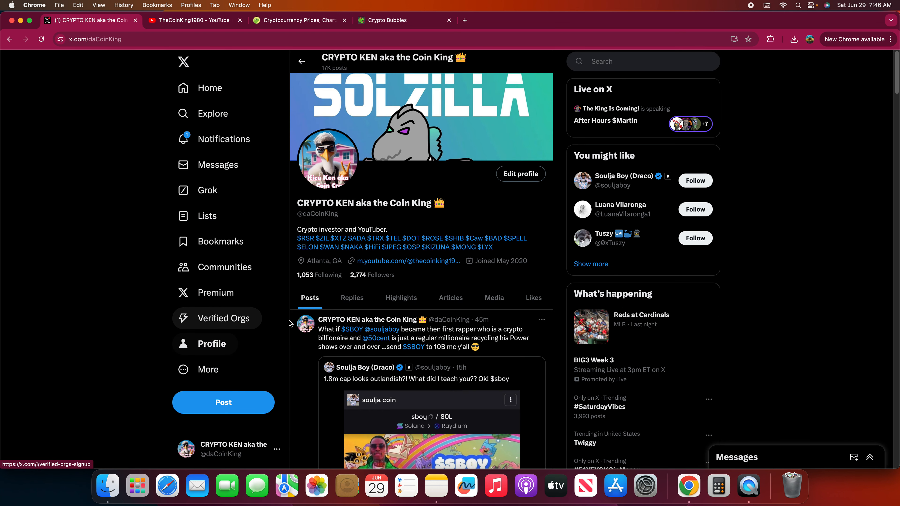
mouse_move(376, 224)
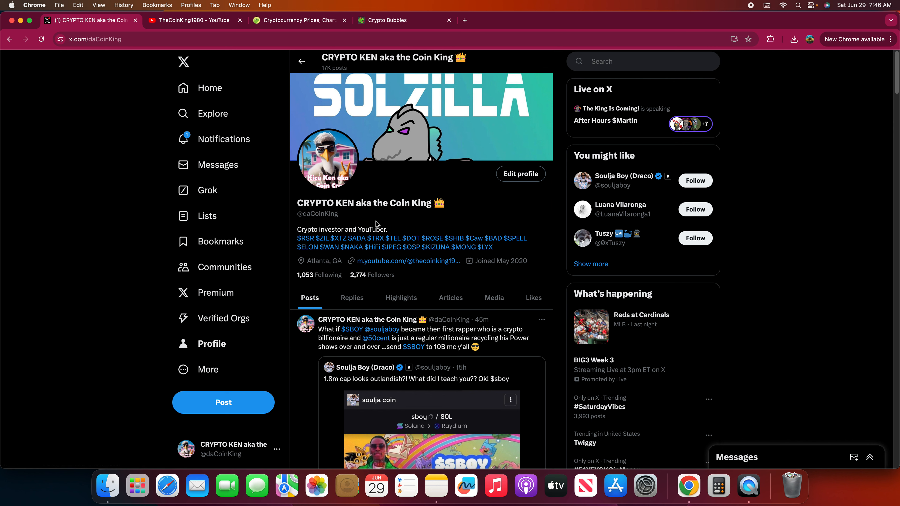
mouse_move(413, 199)
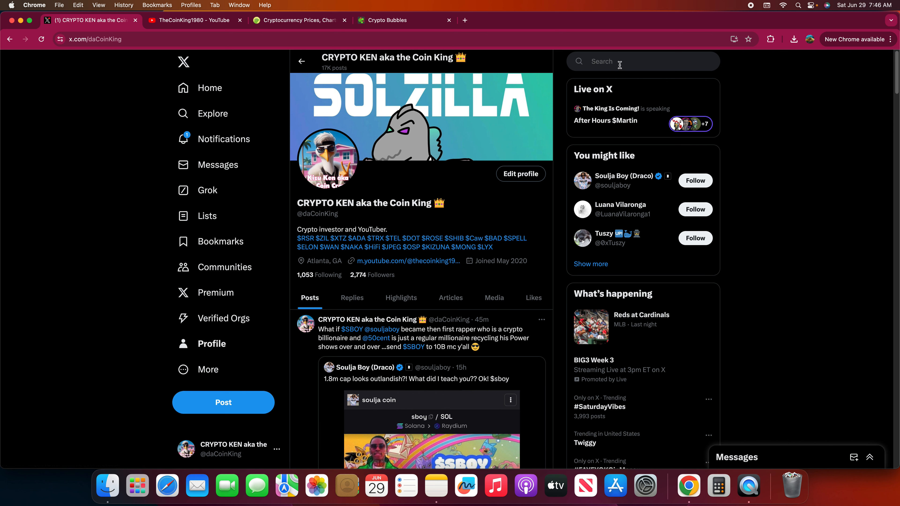
left_click(642, 62)
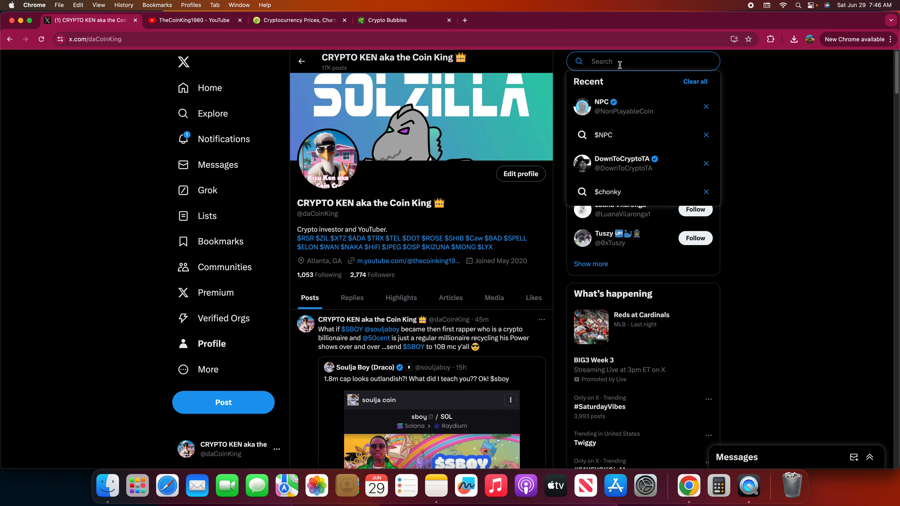
type("@d")
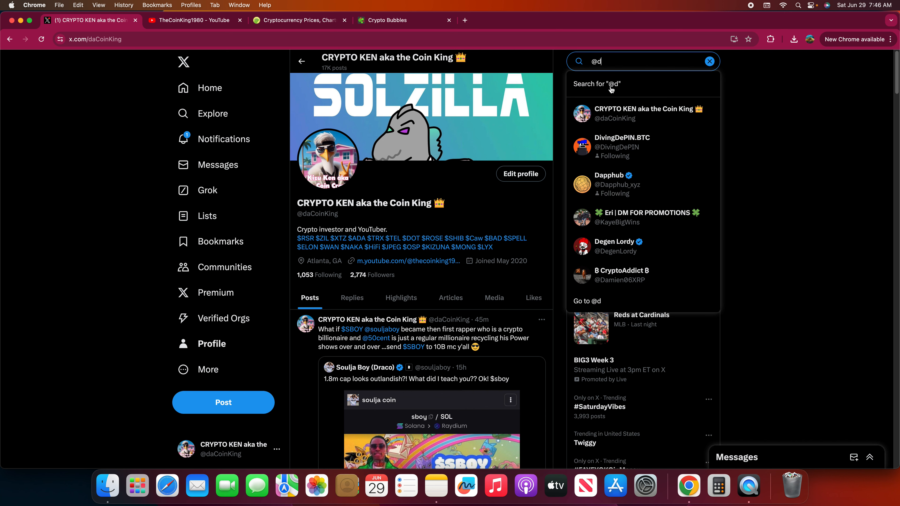
type("ow")
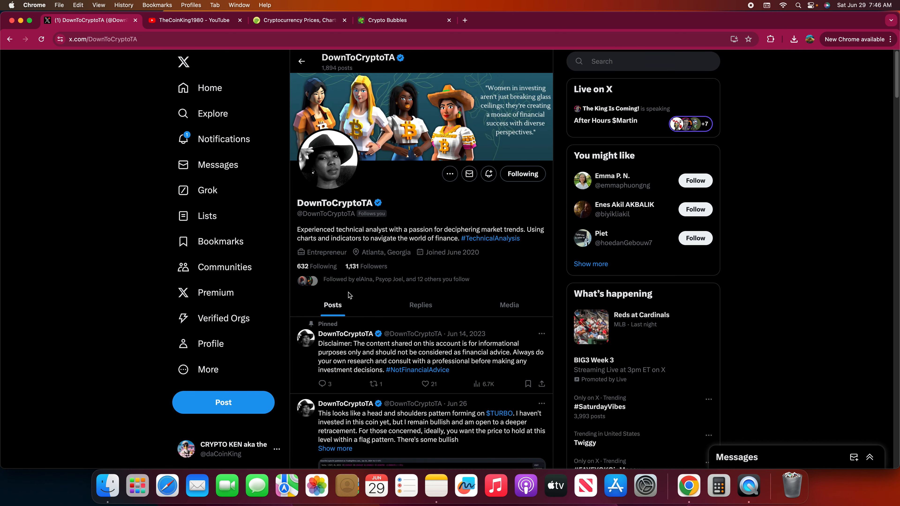
Read through DownToCryptoTA's recent posts before moving to CoinGecko
scroll("down", 3)
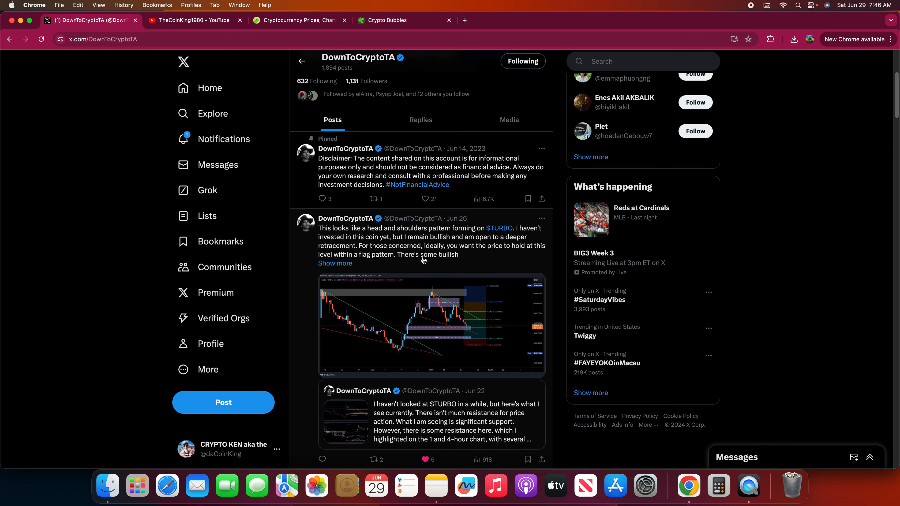
mouse_move(397, 261)
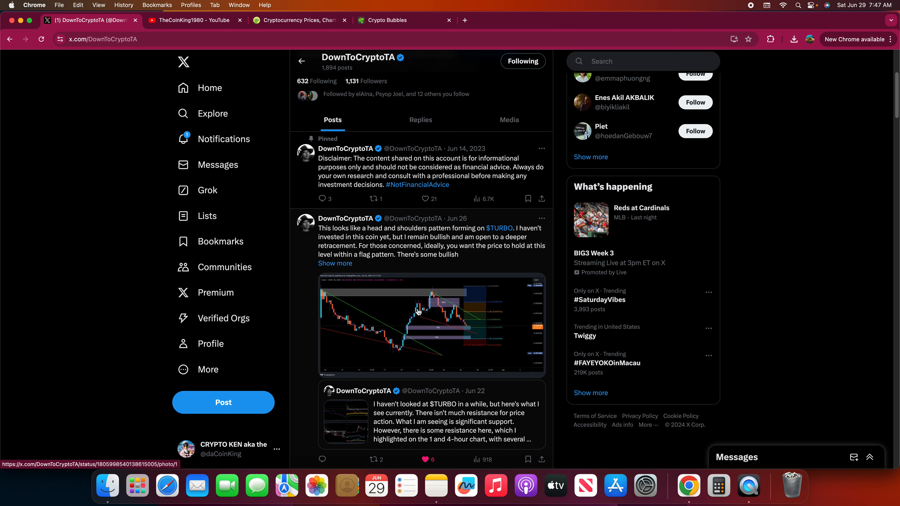
mouse_move(435, 253)
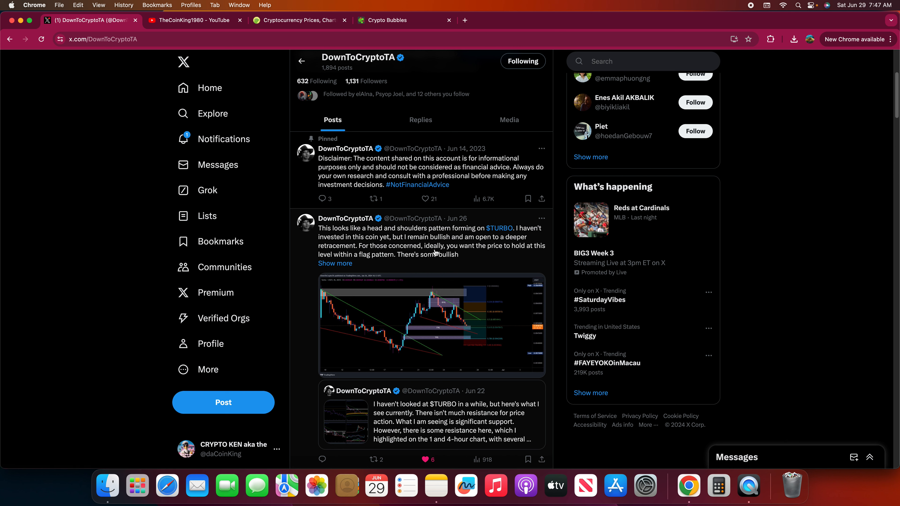
mouse_move(437, 246)
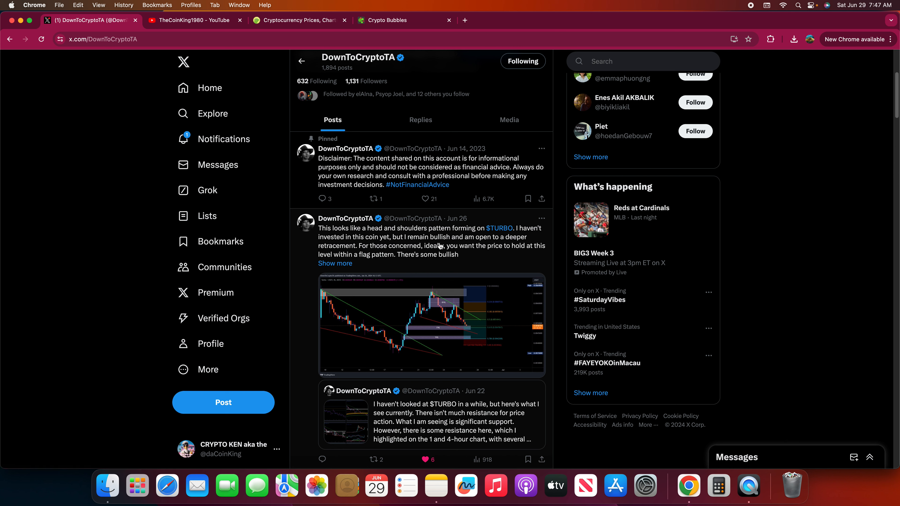
mouse_move(445, 251)
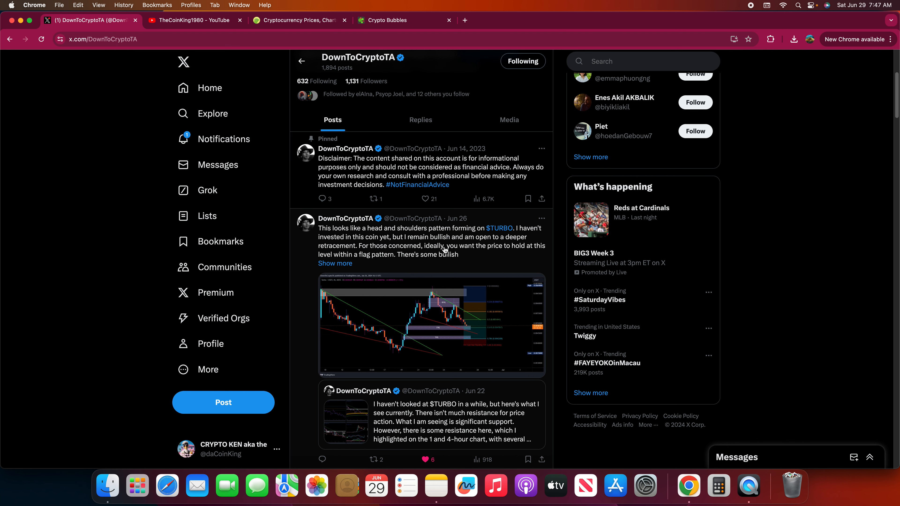
mouse_move(442, 264)
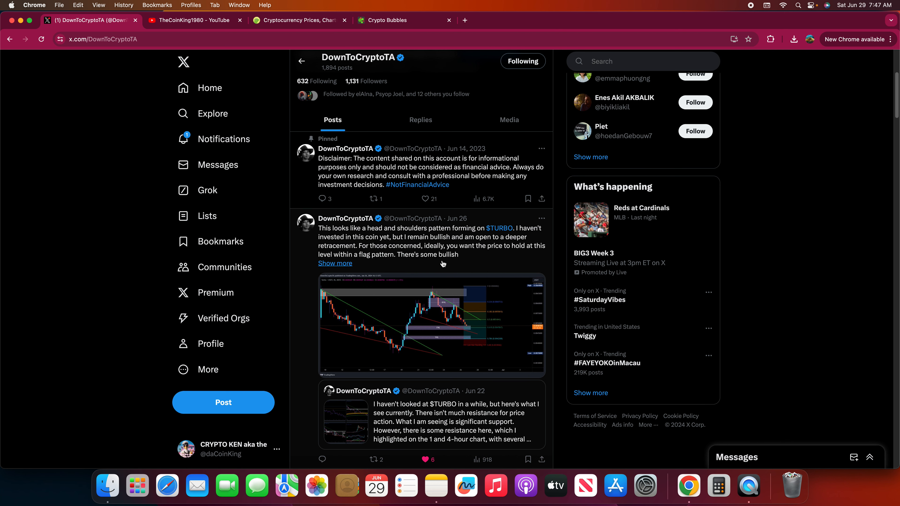
scroll("down", 3)
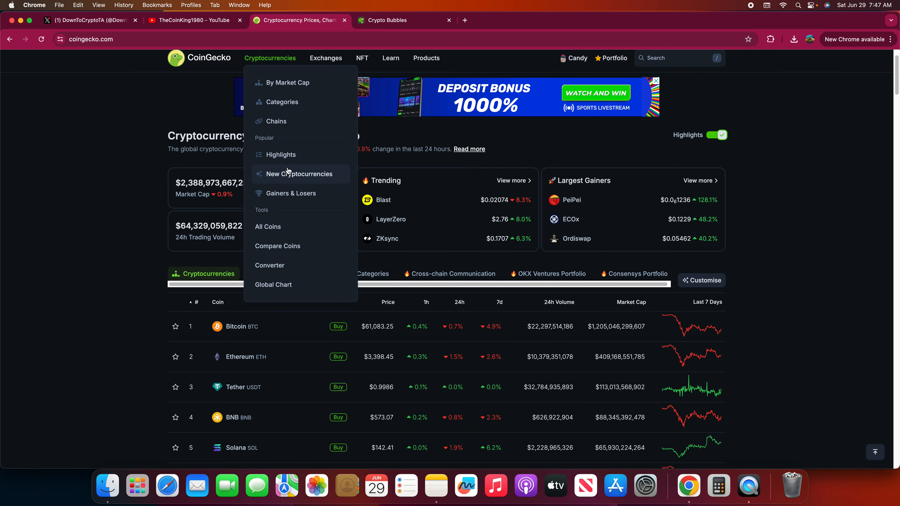
Revisit the channel's YouTube videos, then return to CoinGecko's prices by market cap
left_click(194, 20)
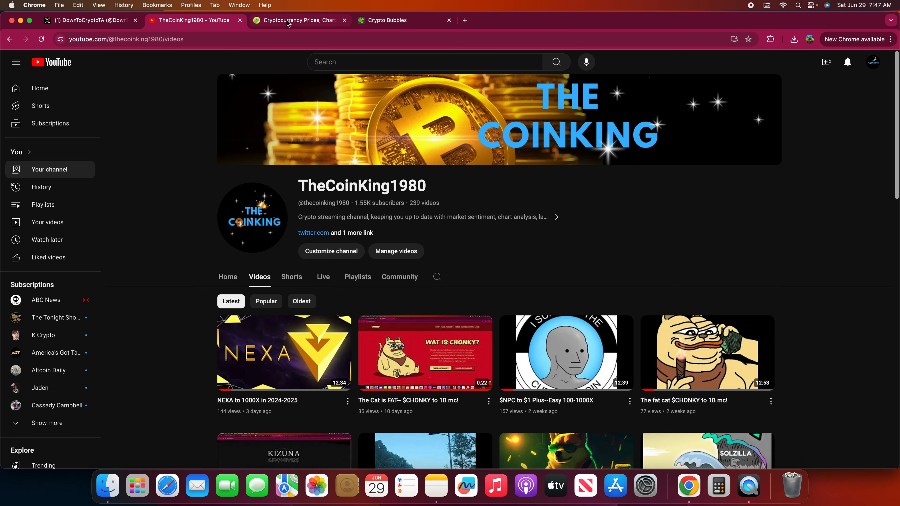
mouse_move(371, 55)
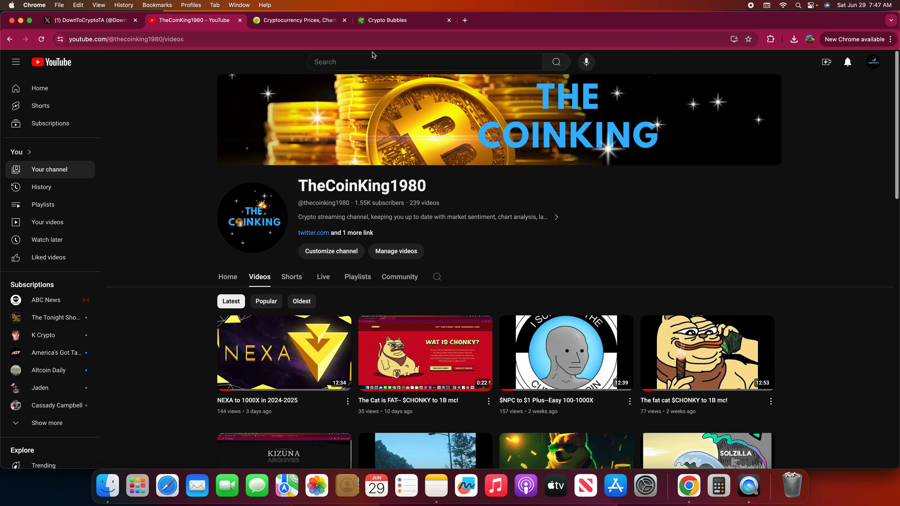
mouse_move(374, 56)
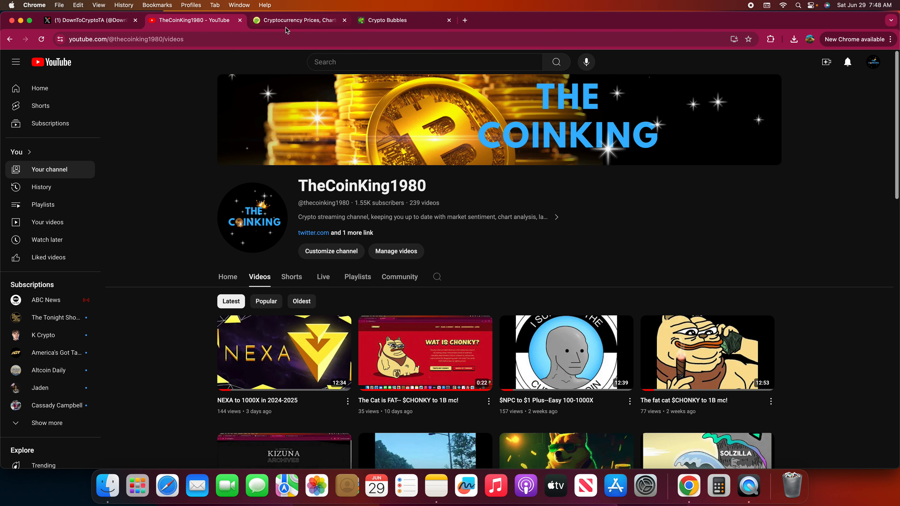
left_click(297, 20)
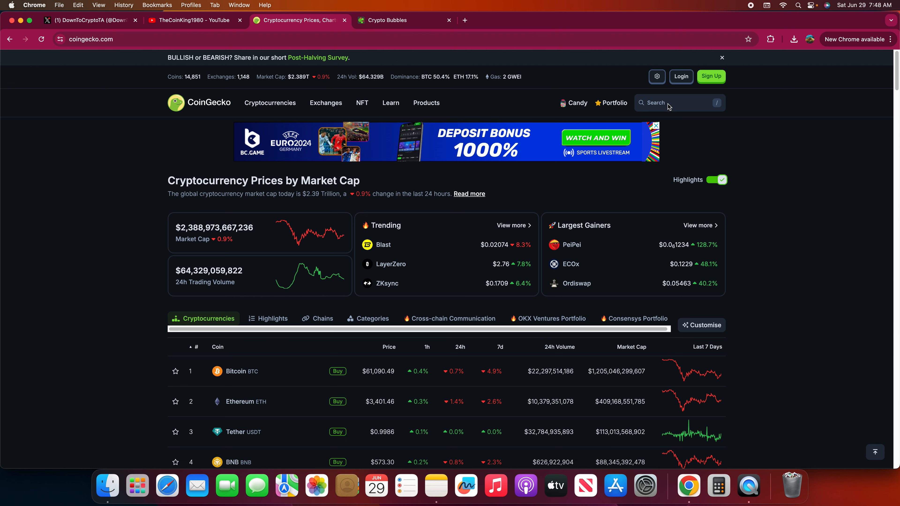
Search CoinGecko for npc and review Non-Playable Coin's 8,050,126,520 supply figures
left_click(677, 103)
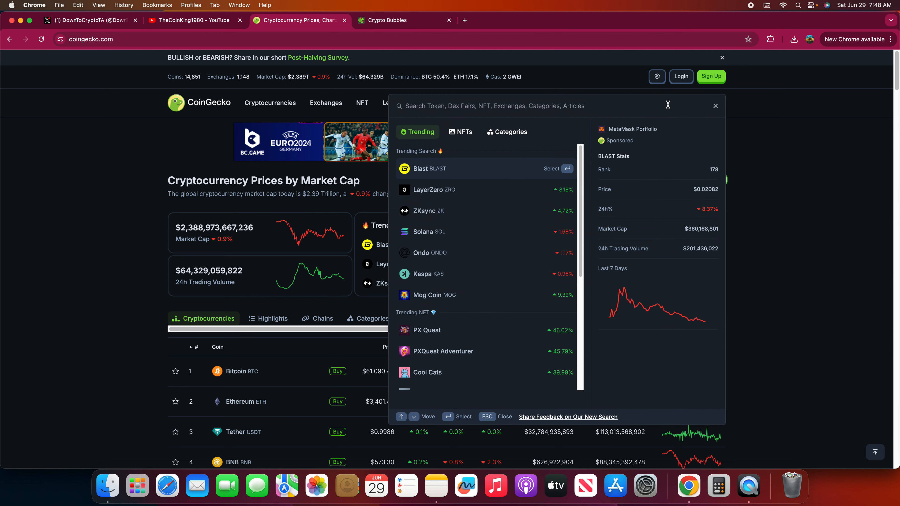
type("npc")
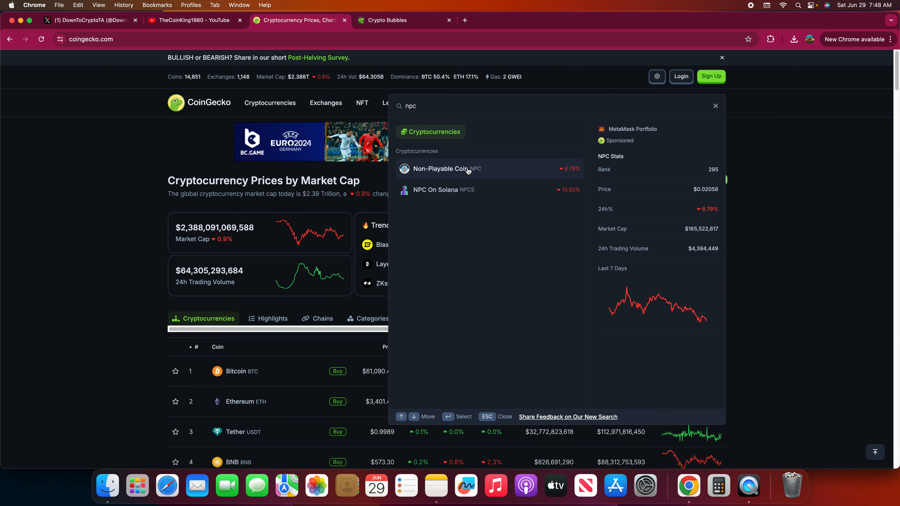
left_click(447, 169)
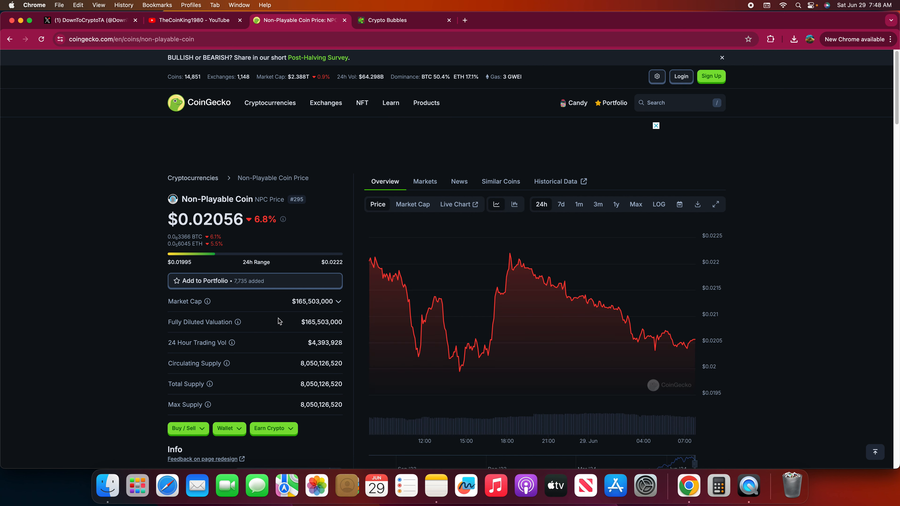
mouse_move(268, 257)
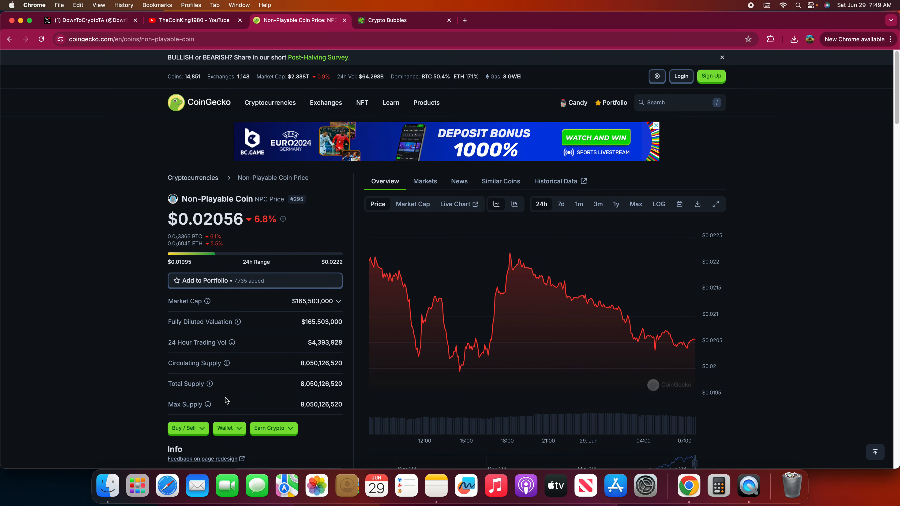
scroll("down", 3)
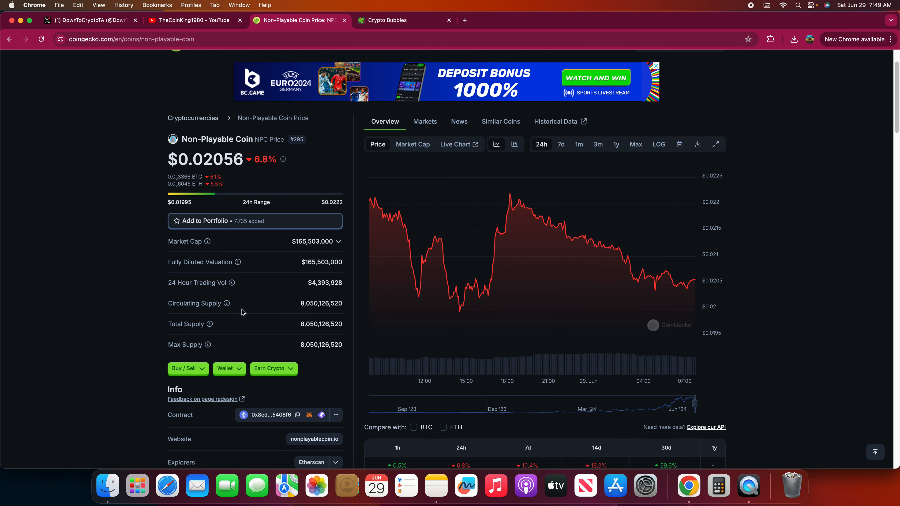
mouse_move(239, 292)
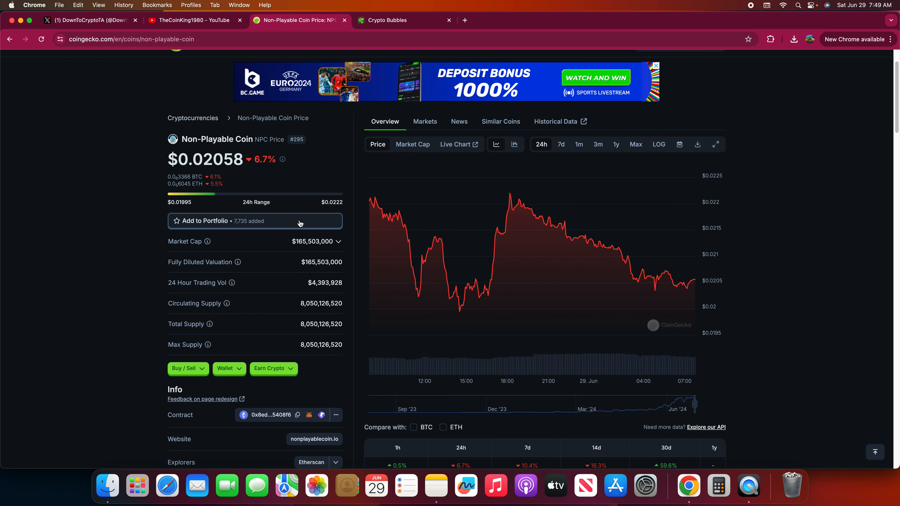
scroll("up", 3)
type("nexa")
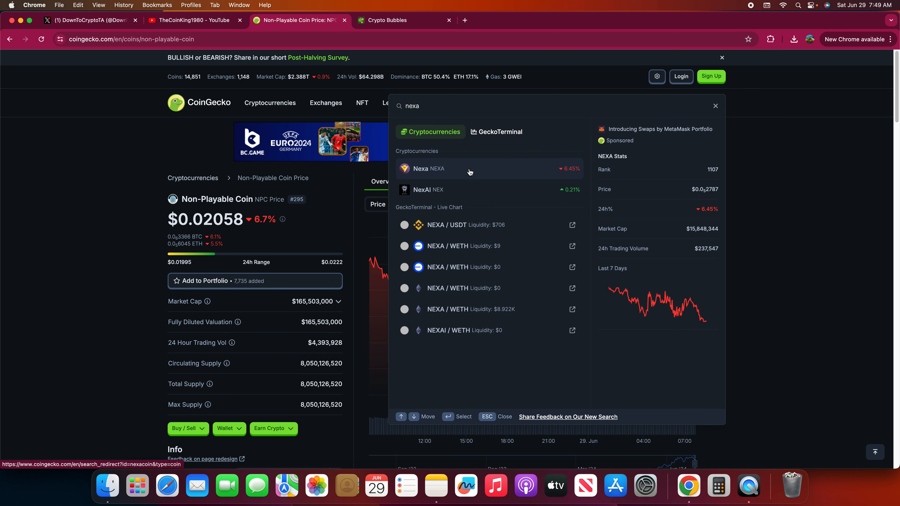
View the Nexa coin page with its 21 trillion max supply and 5.68 trillion total supply
left_click(195, 20)
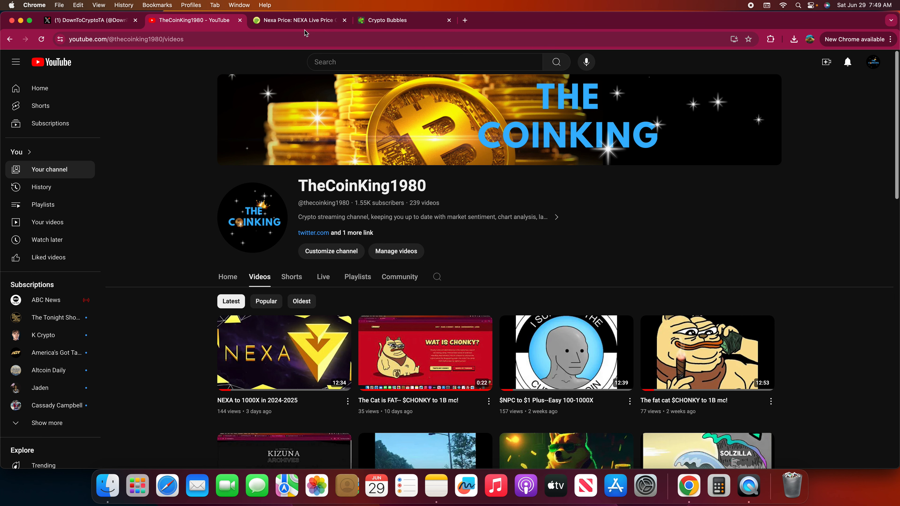
left_click(295, 20)
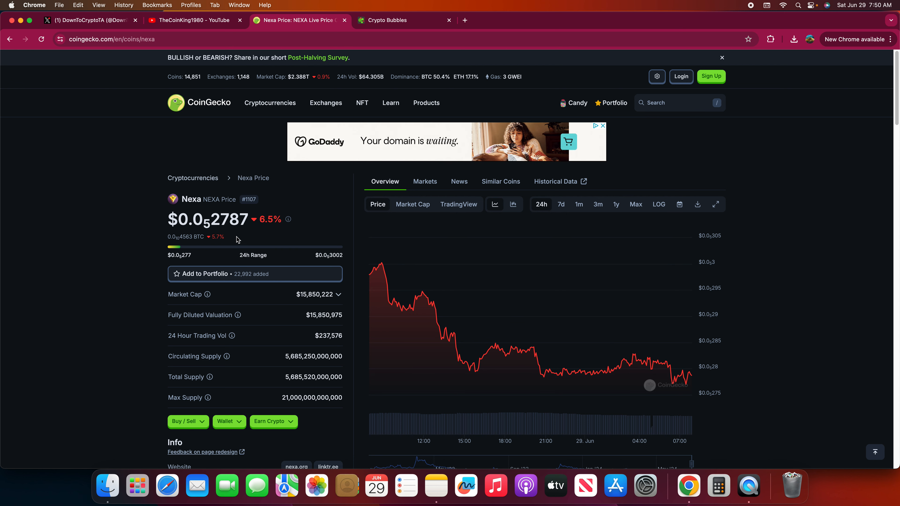
mouse_move(234, 345)
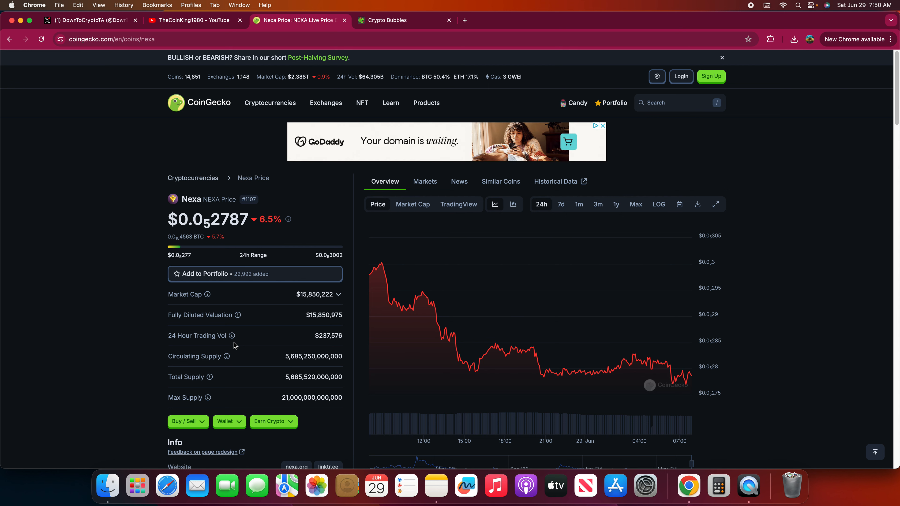
mouse_move(107, 296)
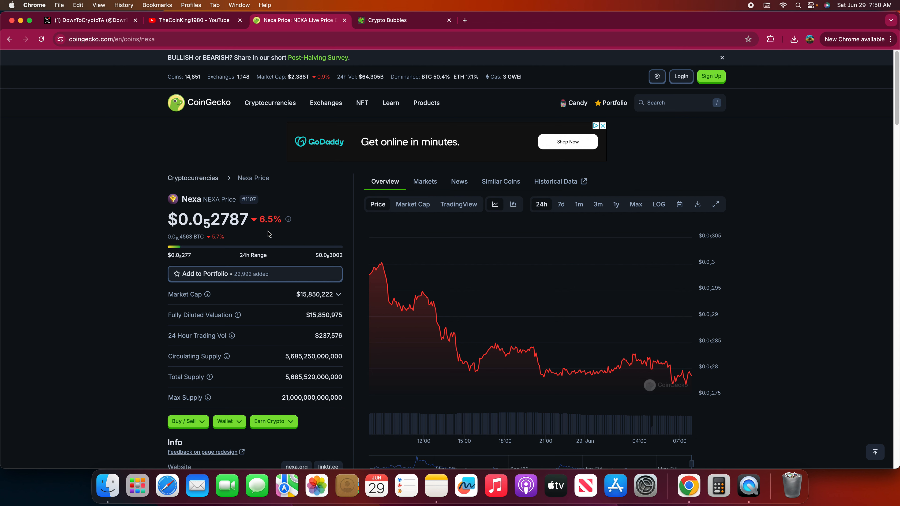
mouse_move(296, 390)
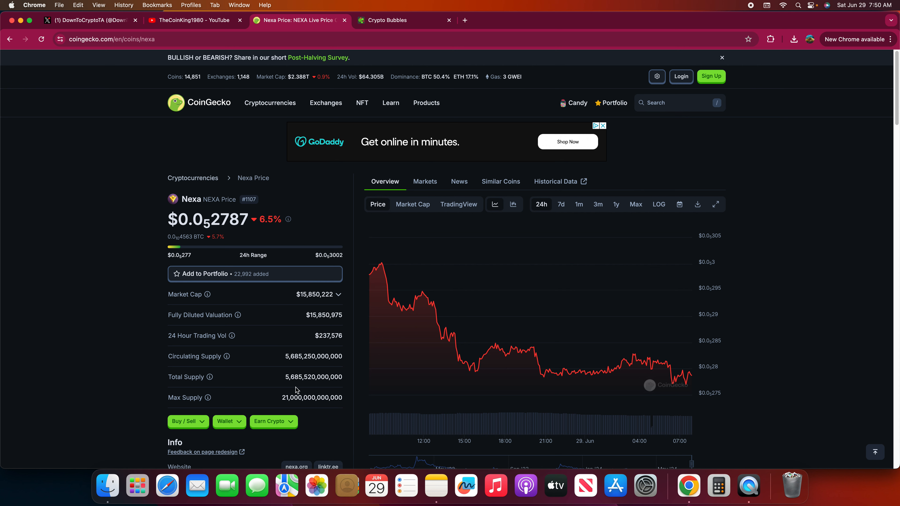
mouse_move(295, 404)
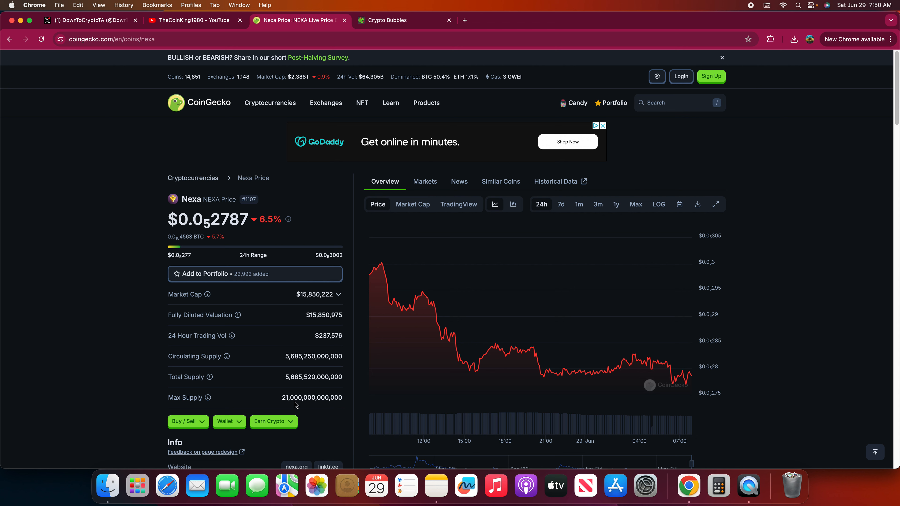
mouse_move(294, 381)
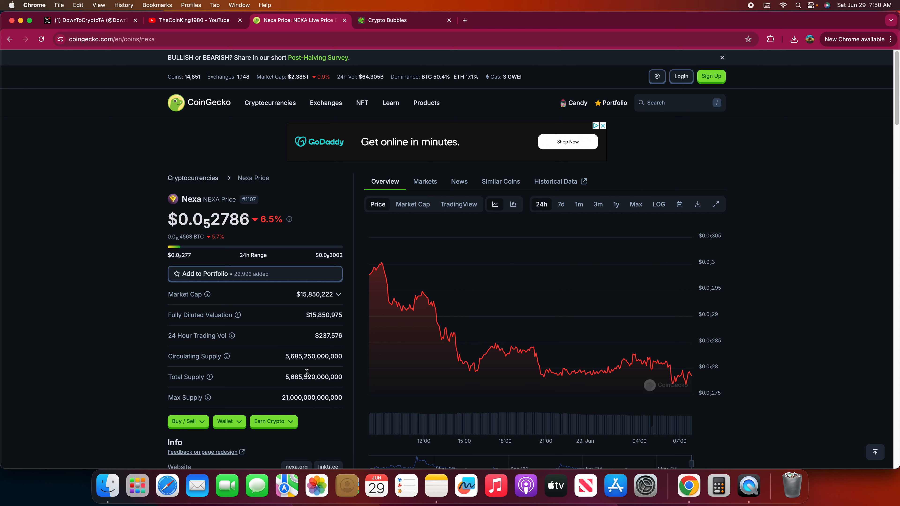
mouse_move(281, 341)
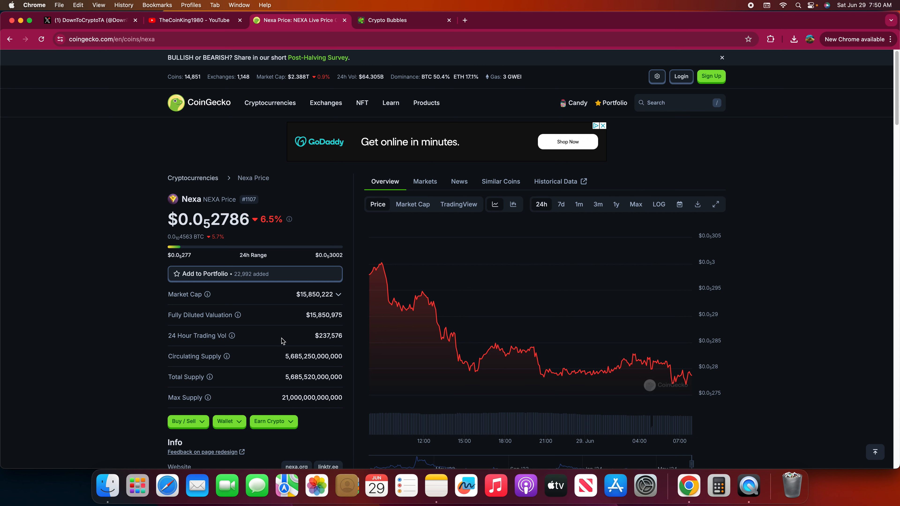
mouse_move(292, 370)
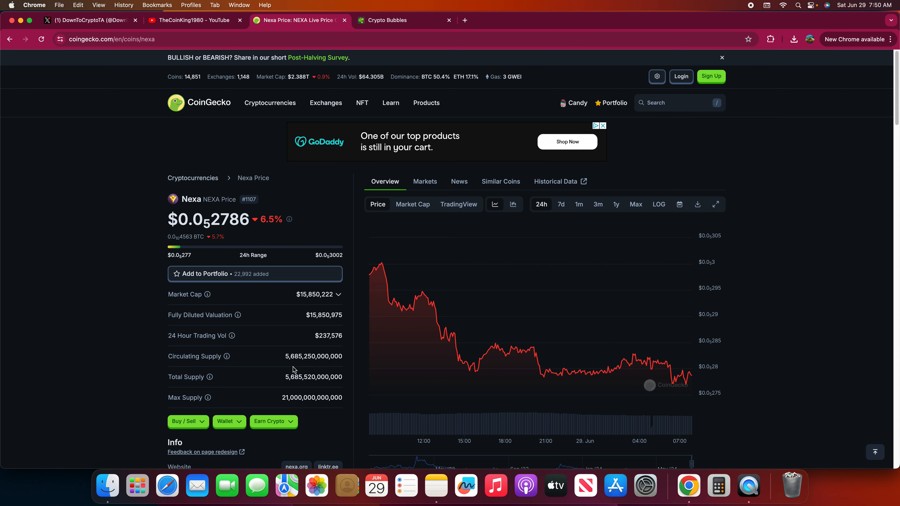
mouse_move(612, 103)
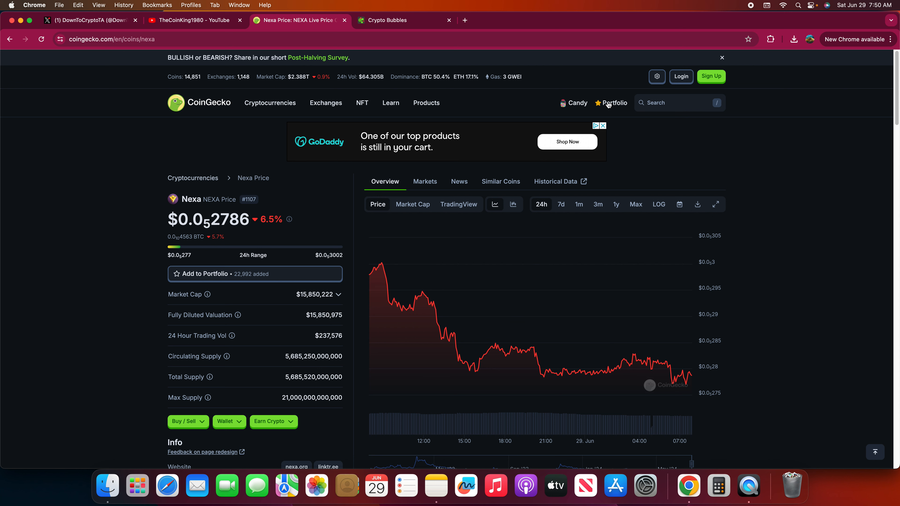
Search pepe, landing on Blast first, then reach the Pepe coin page at $0.00001179
left_click(665, 102)
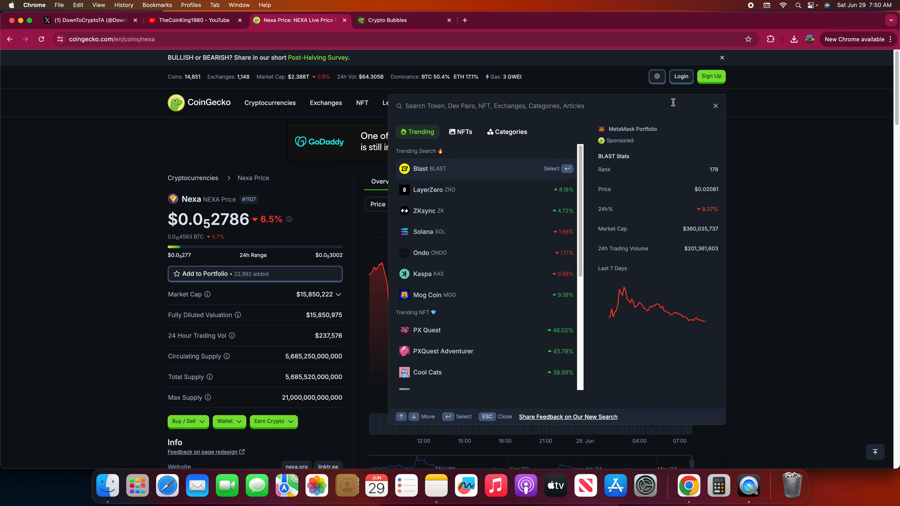
mouse_move(546, 107)
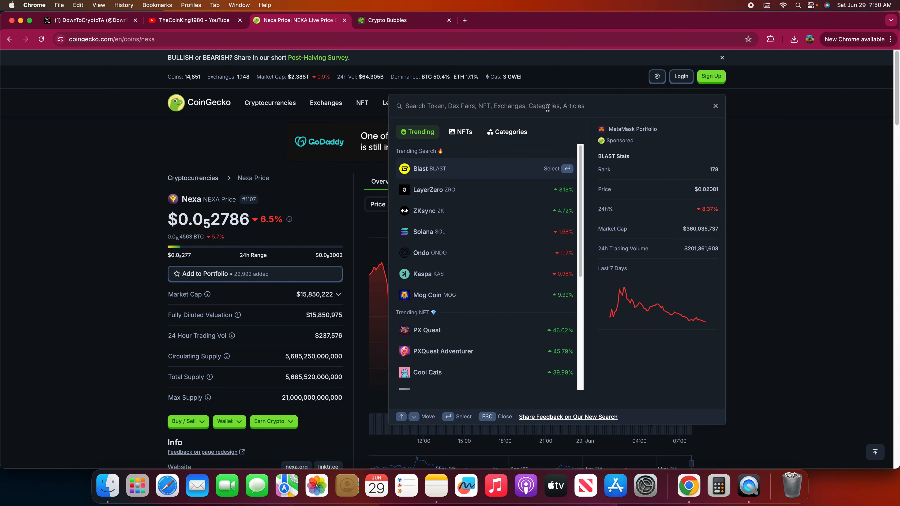
type("pepe")
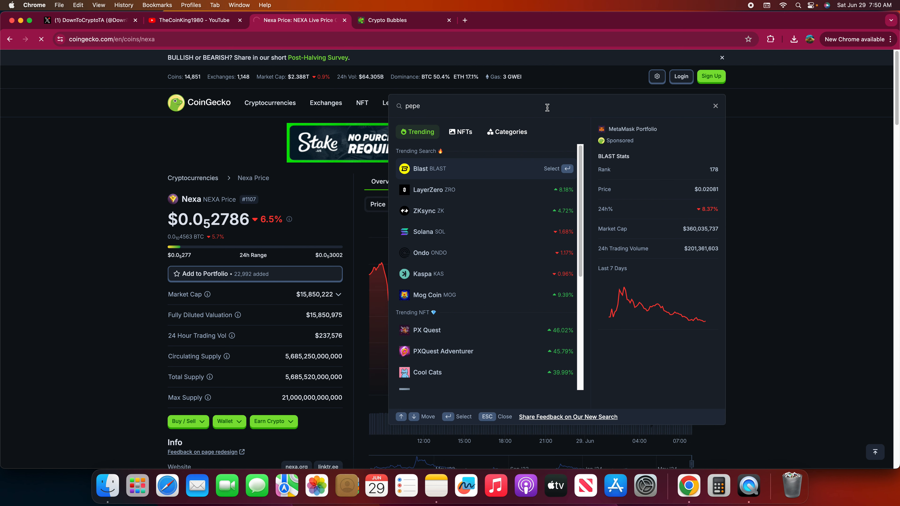
left_click(427, 168)
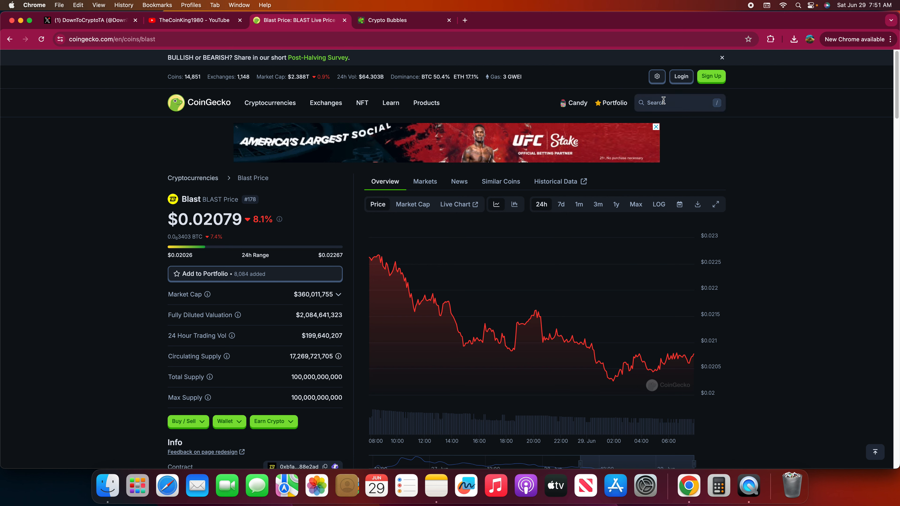
type("pepe")
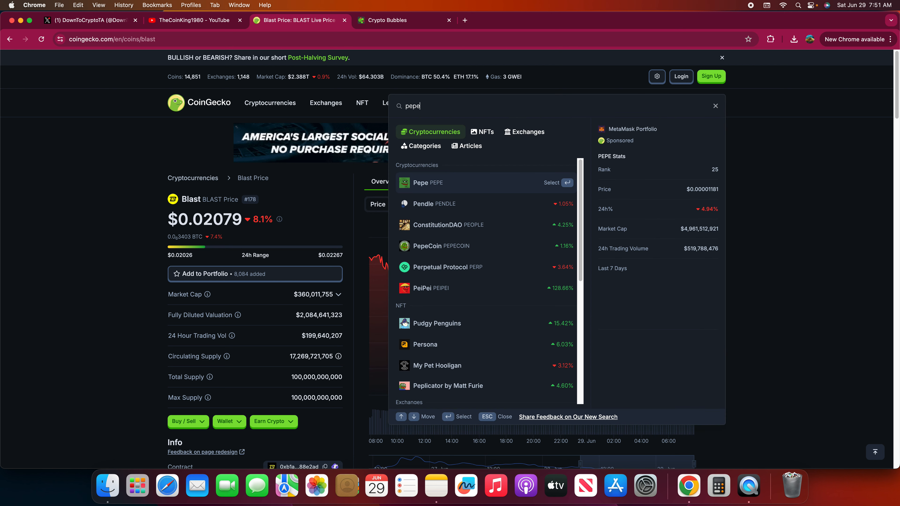
left_click(426, 182)
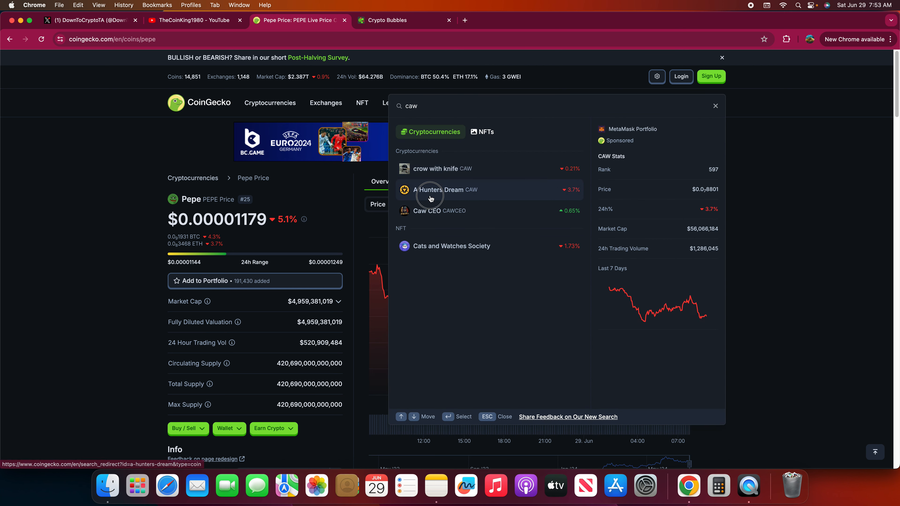
View the A Hunters Dream (CAW) coin page and start a new coin search
left_click(444, 189)
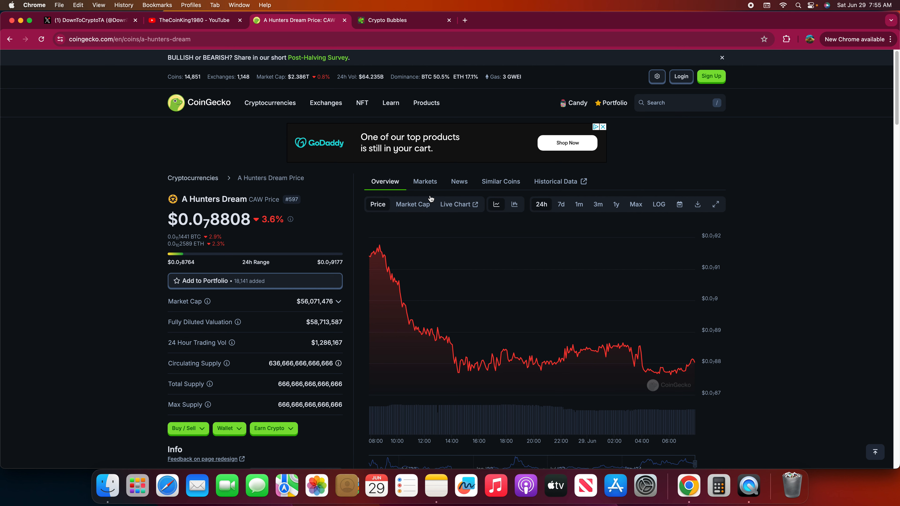
left_click(677, 103)
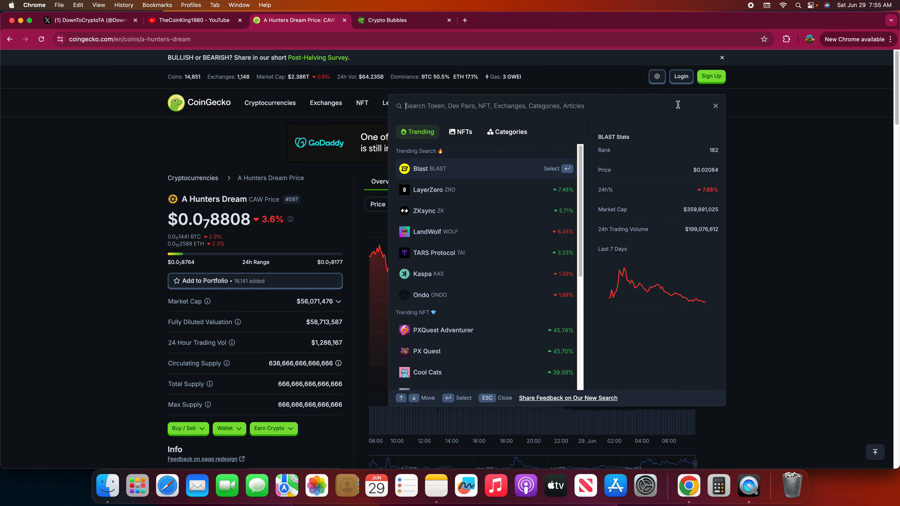
Search kizuna and review Kizuna's 965 trillion circulating and 1 quadrillion max supply
type("k")
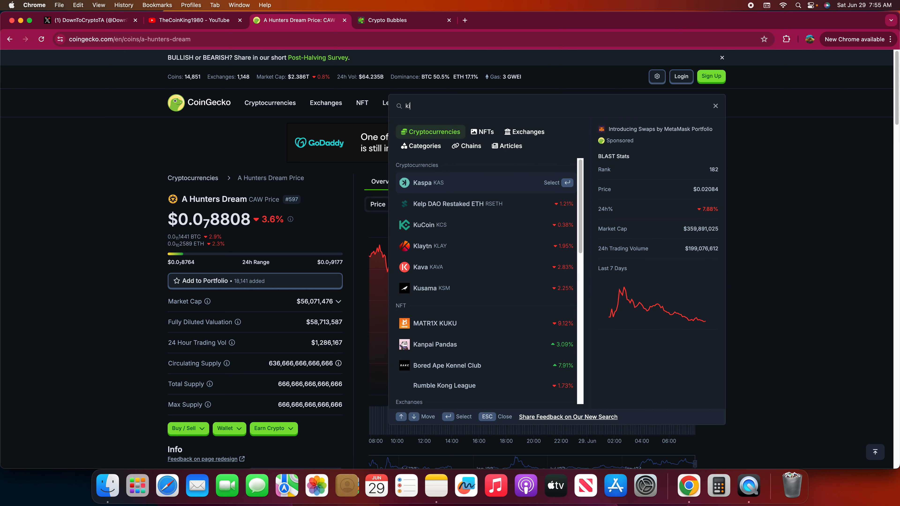
type("izuna")
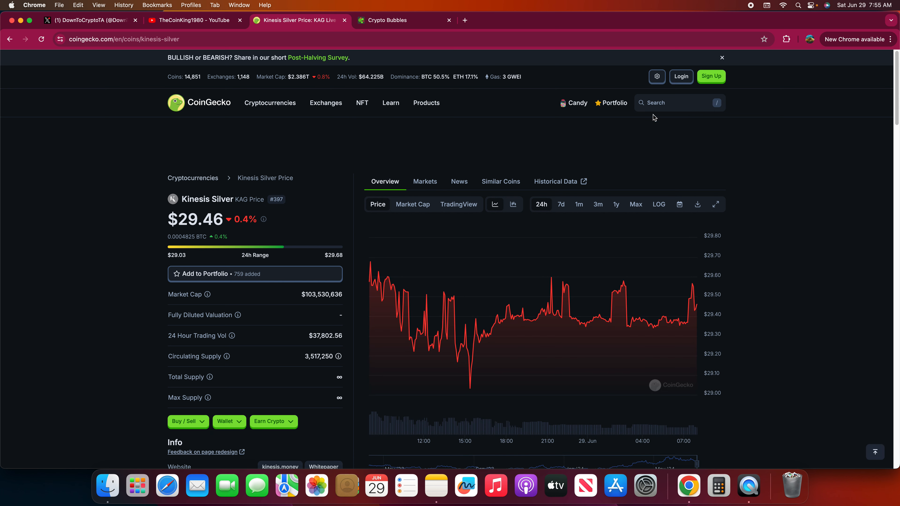
type("k")
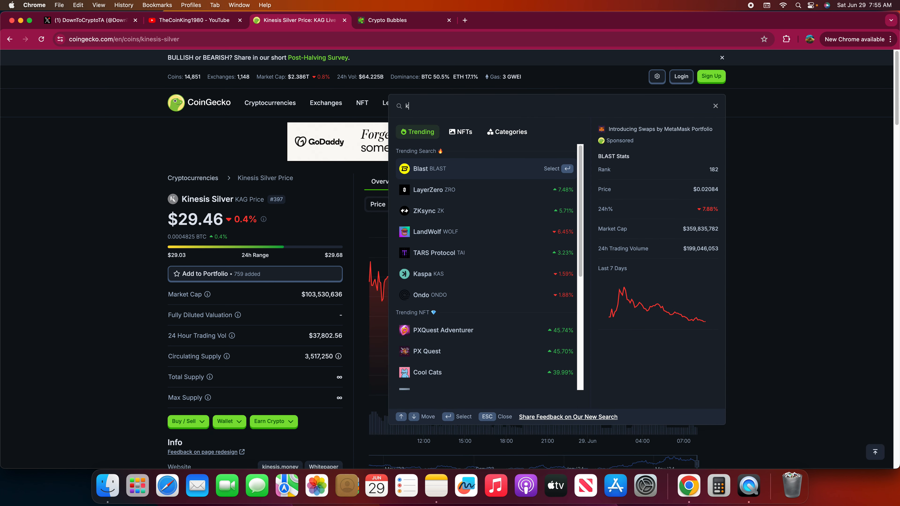
type("izuna")
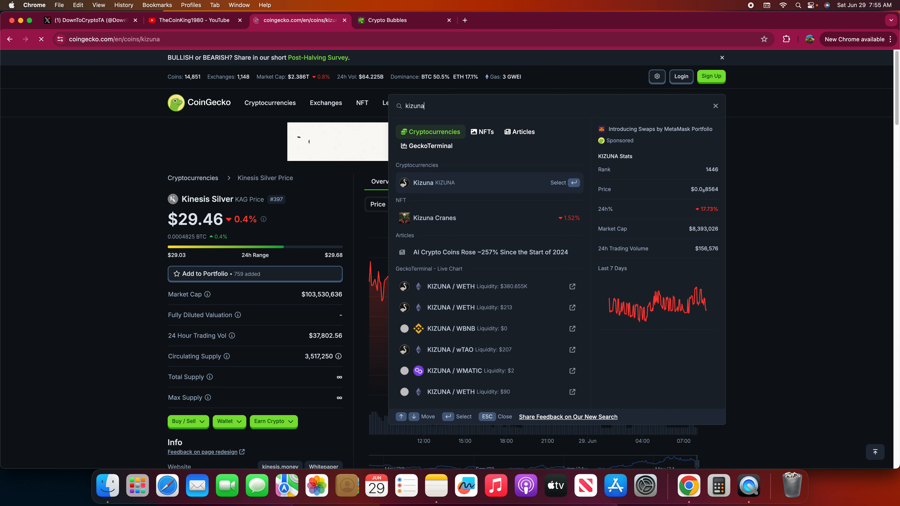
left_click(433, 182)
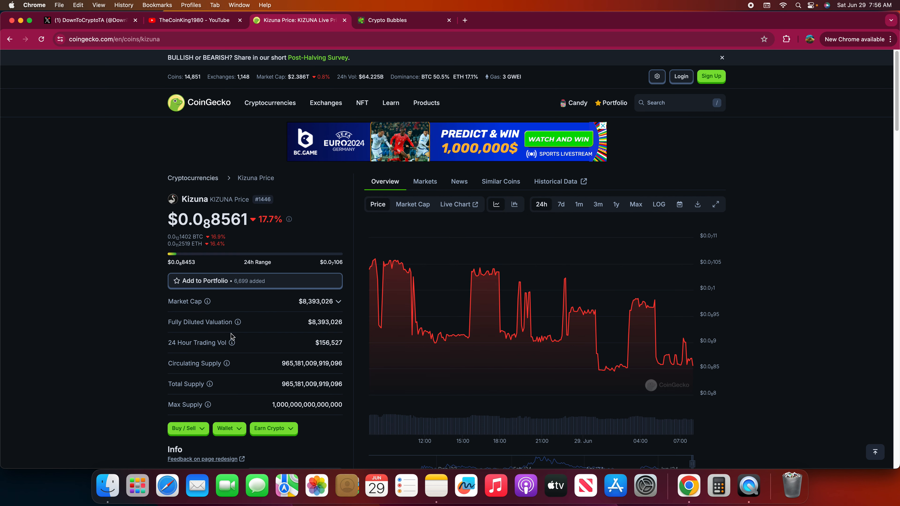
scroll("down", 3)
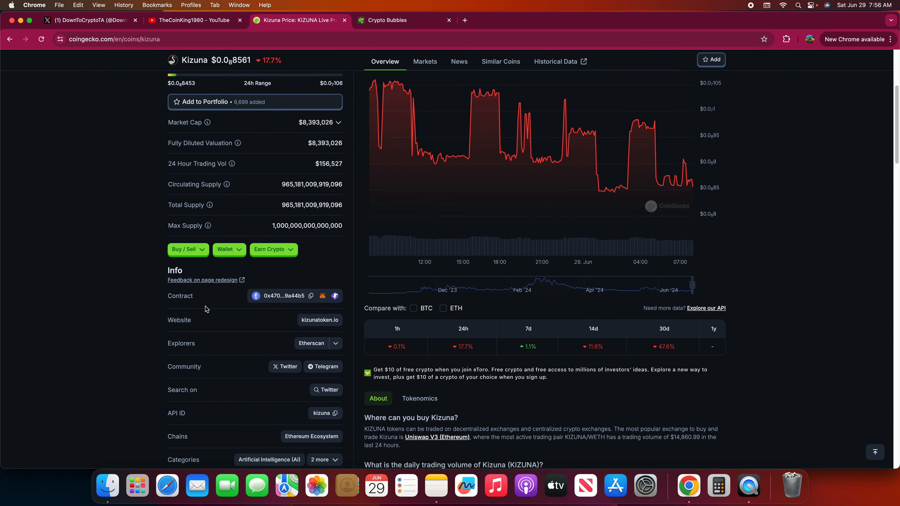
Browse kizunatoken.io past Fee Burns and Archives down to the Kizuna Tensor section
left_click(319, 320)
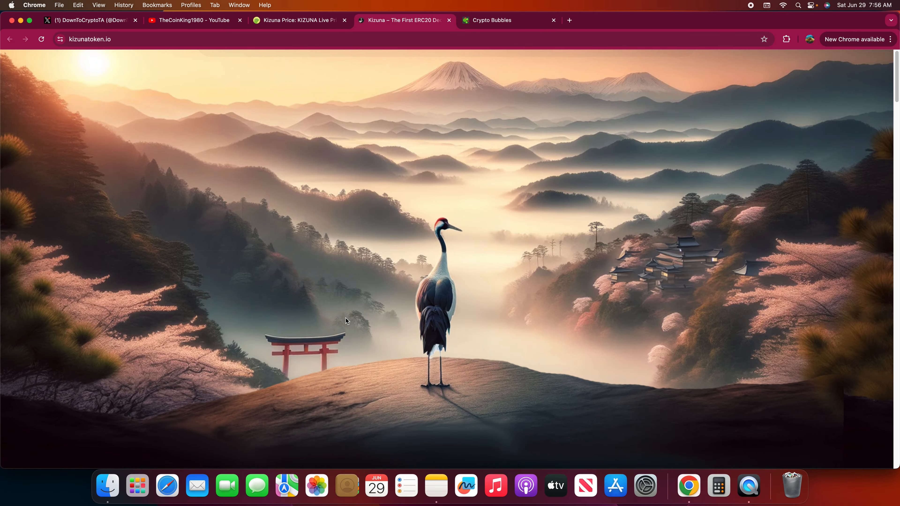
scroll("down", 3)
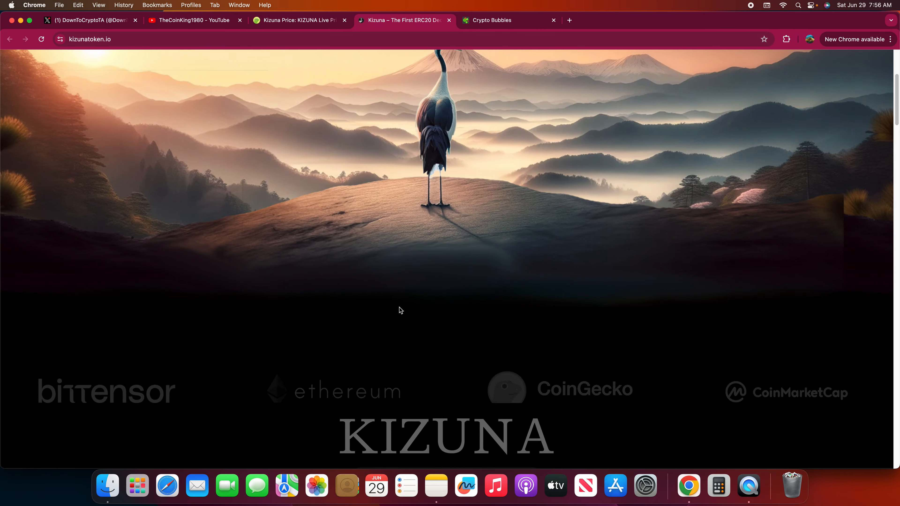
scroll("down", 3)
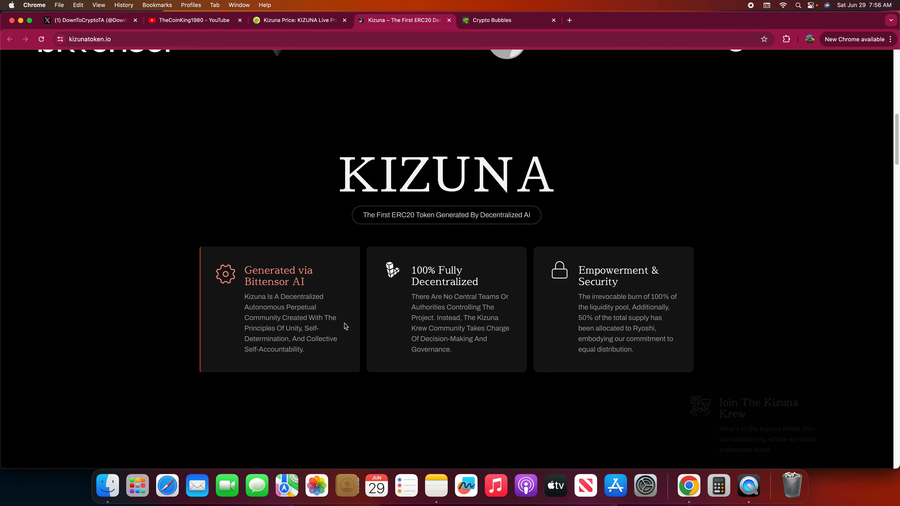
scroll("down", 3)
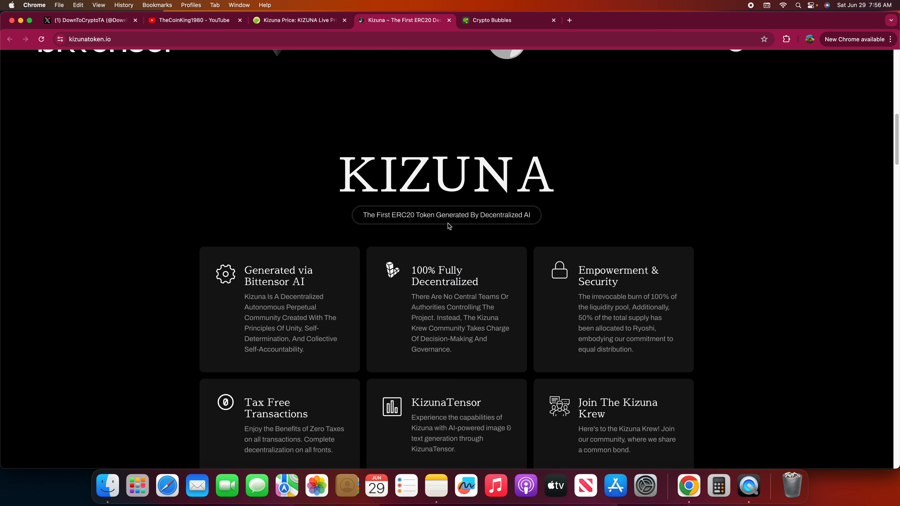
mouse_move(429, 281)
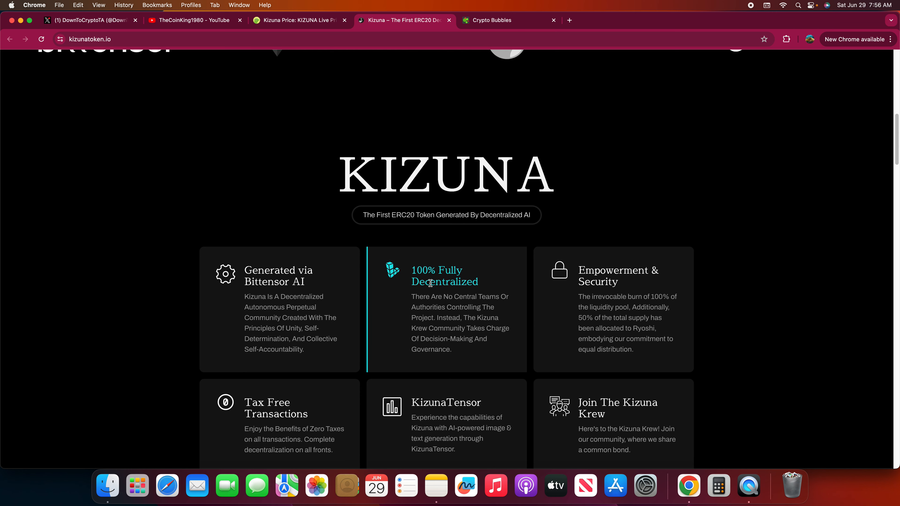
scroll("down", 3)
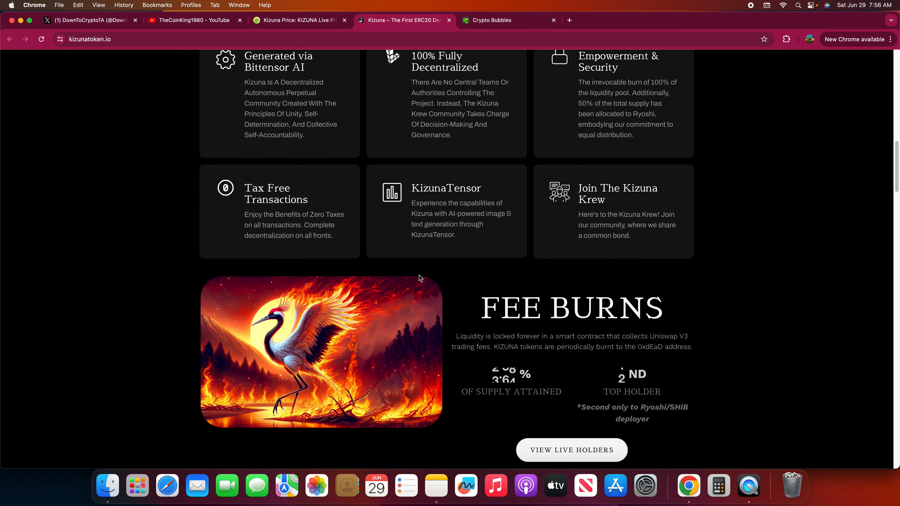
scroll("down", 3)
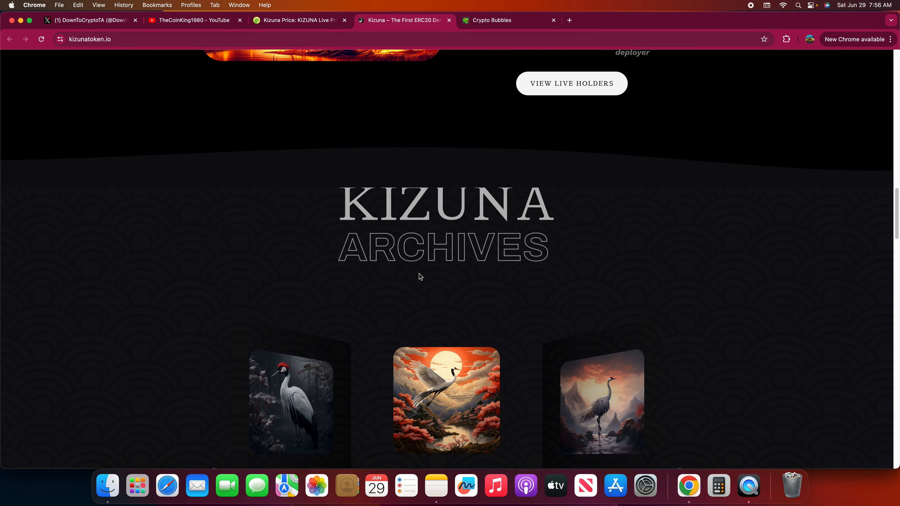
scroll("down", 3)
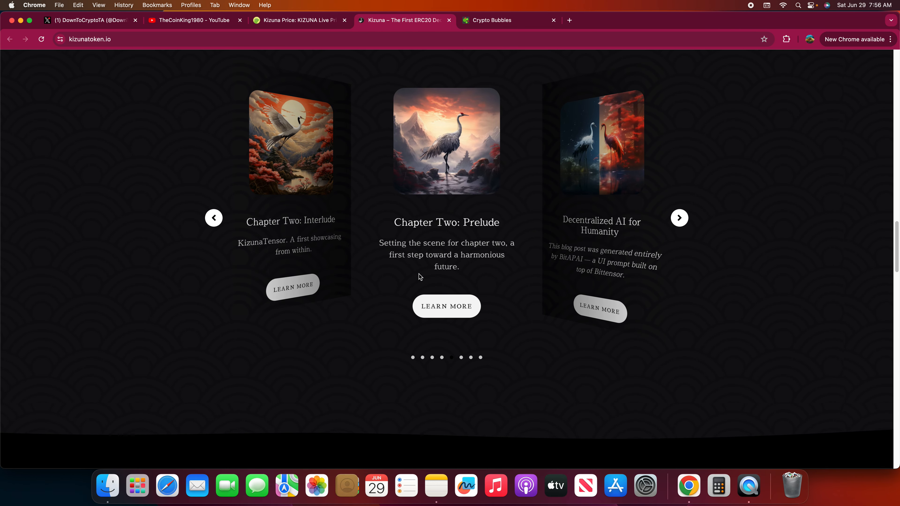
scroll("down", 3)
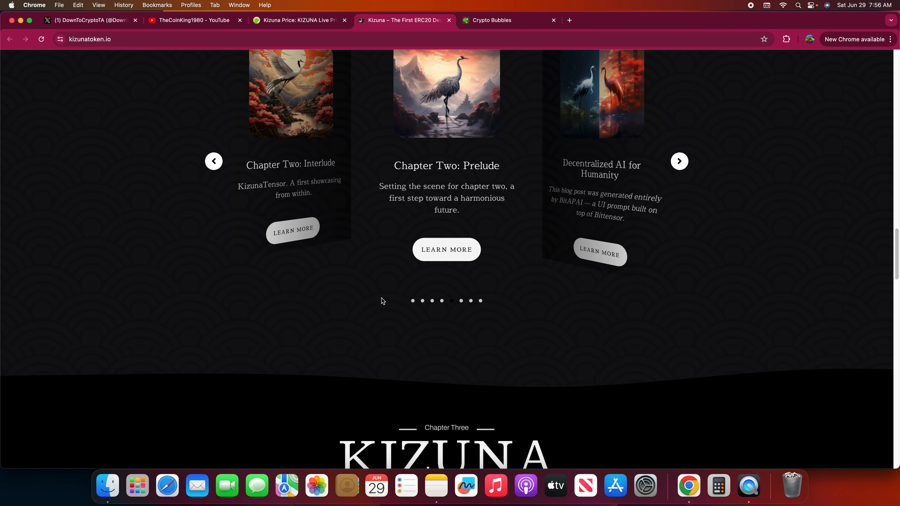
scroll("down", 3)
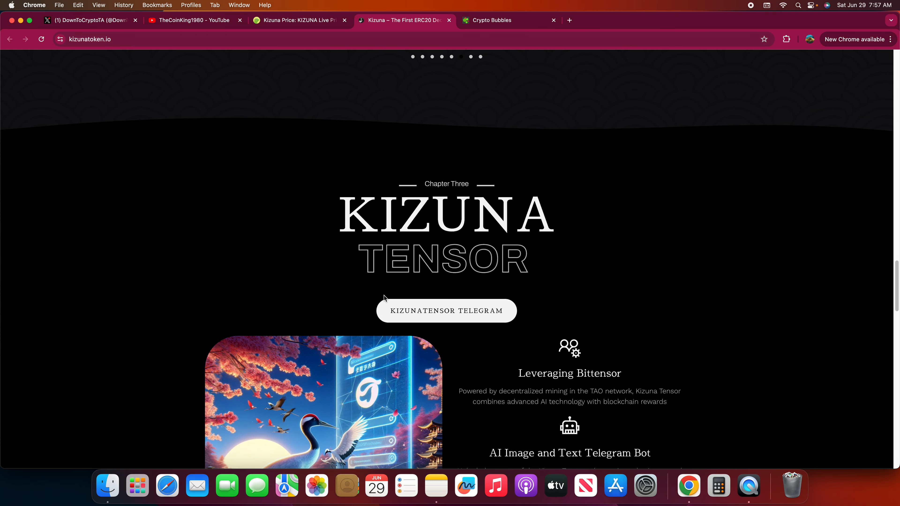
scroll("down", 3)
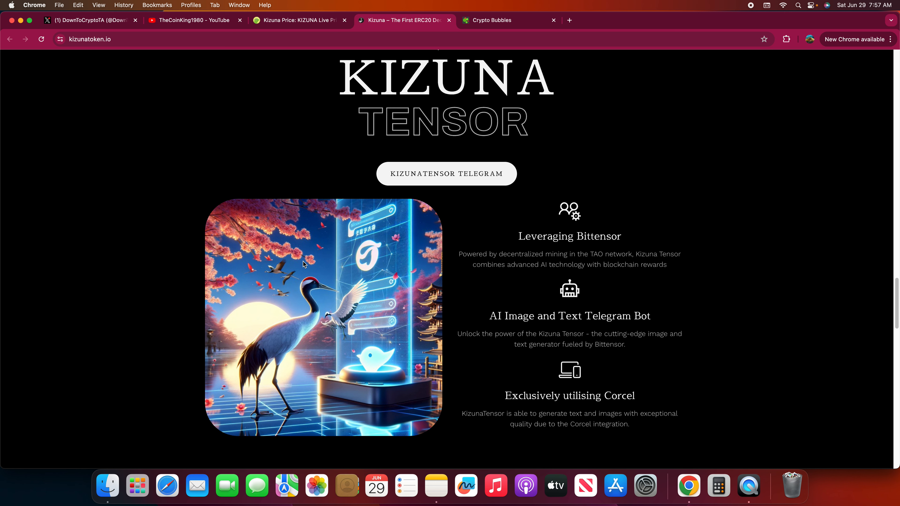
mouse_move(321, 291)
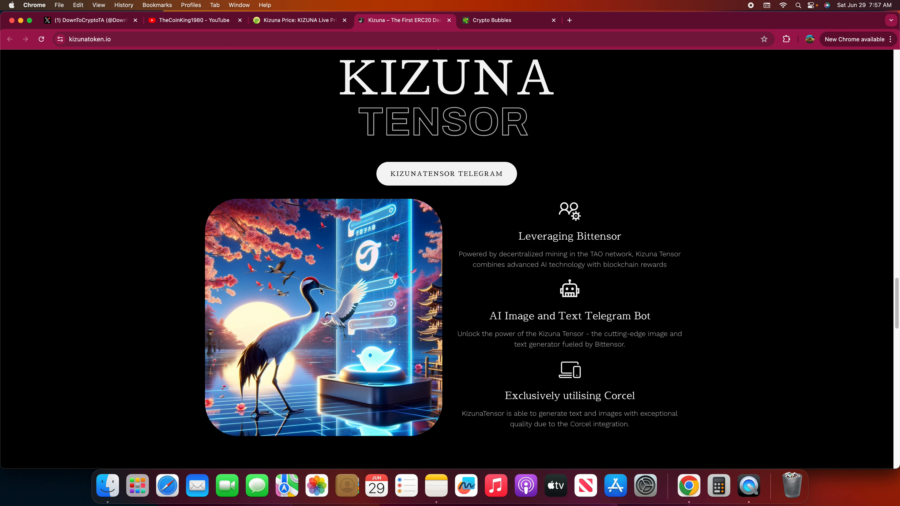
scroll("down", 3)
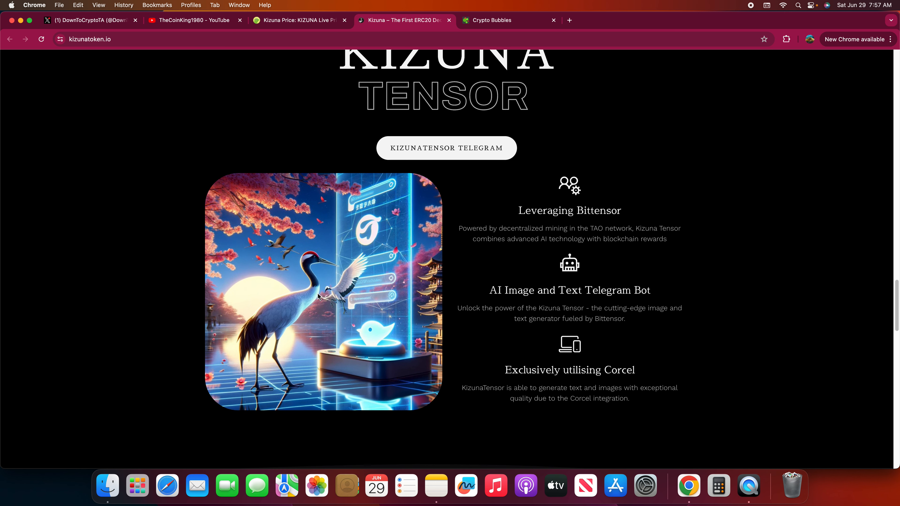
scroll("down", 3)
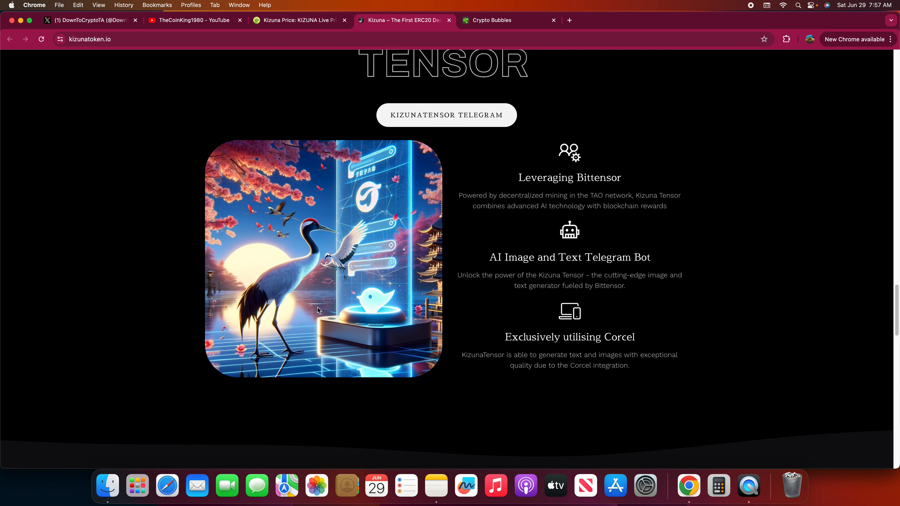
mouse_move(319, 306)
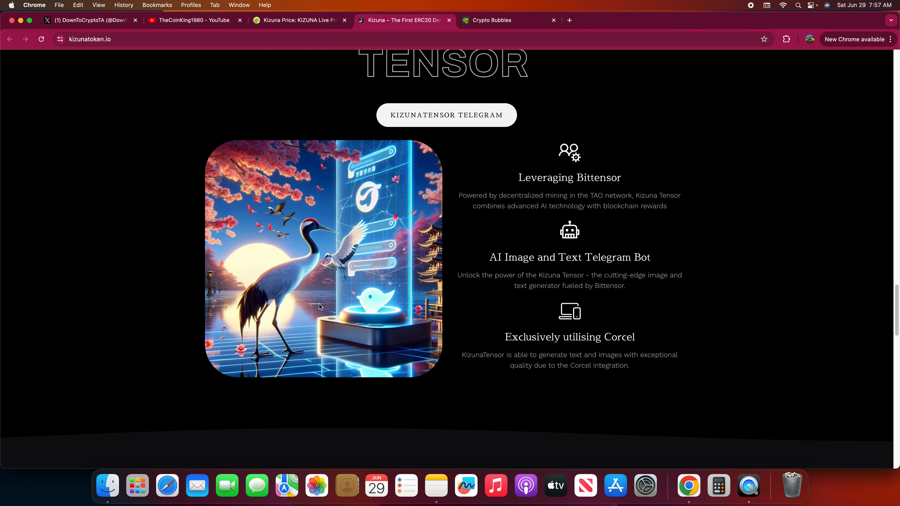
mouse_move(241, 337)
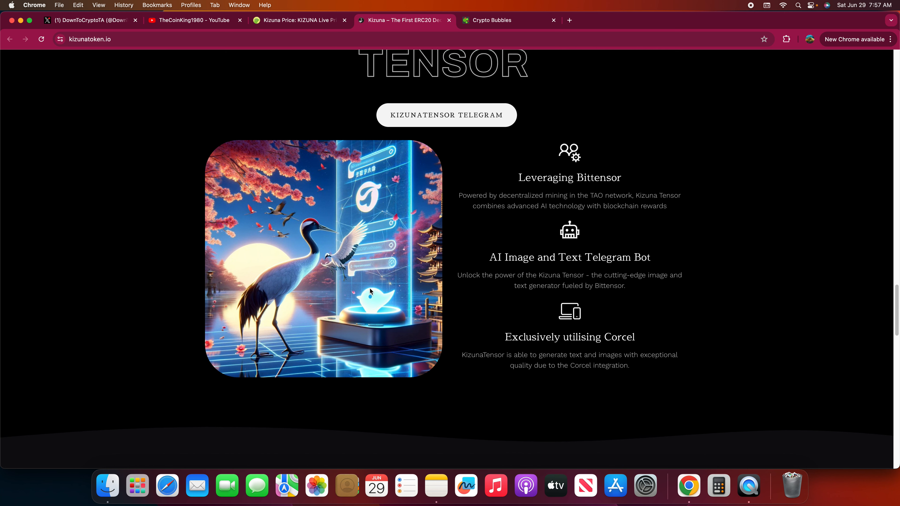
Scroll past the Chapter Three Lovelace 'Coming Soon' section to the KizunaTensor Telegram bot section
scroll("down", 3)
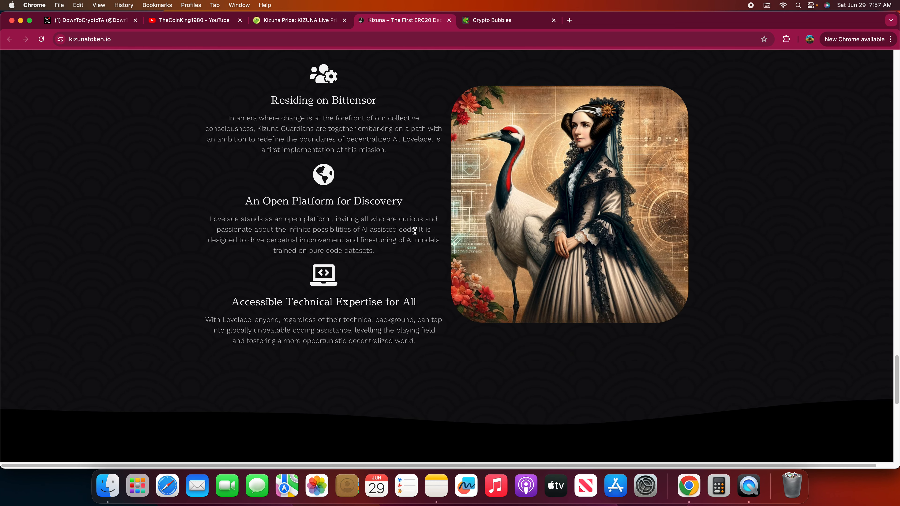
scroll("up", 3)
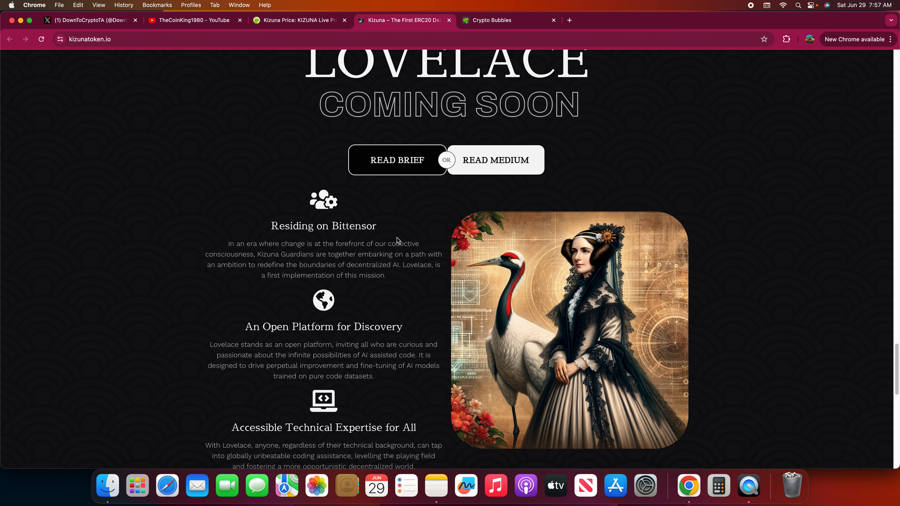
mouse_move(357, 268)
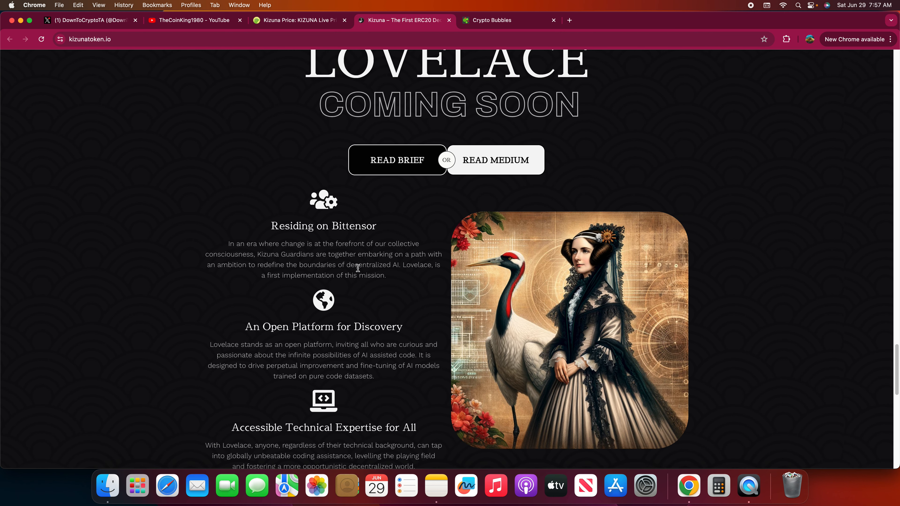
scroll("up", 3)
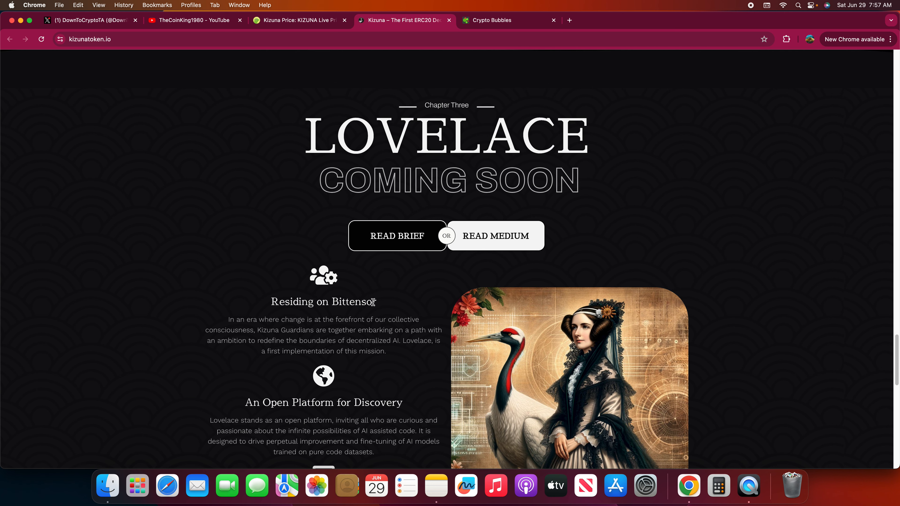
mouse_move(369, 303)
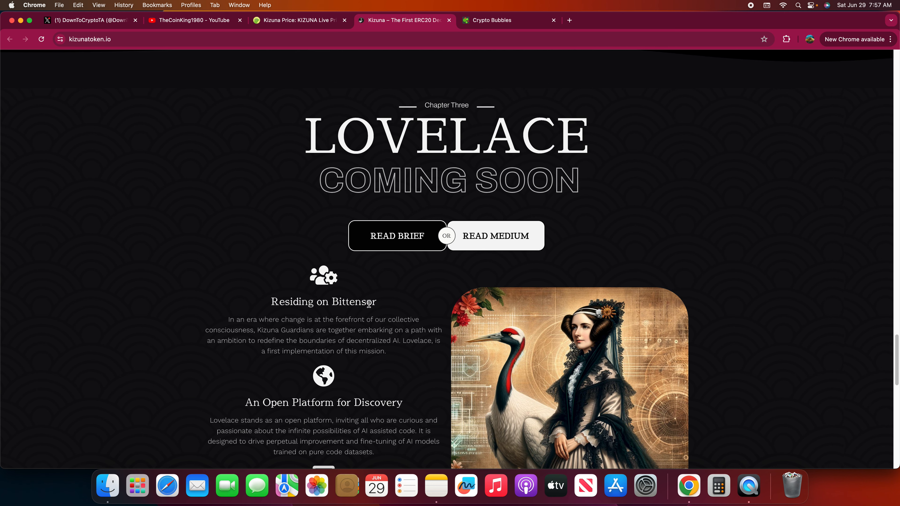
scroll("down", 3)
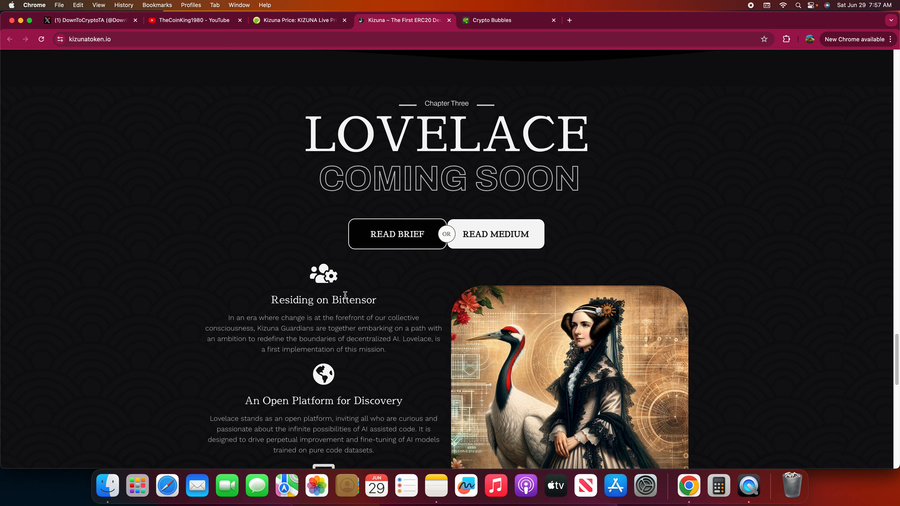
scroll("down", 3)
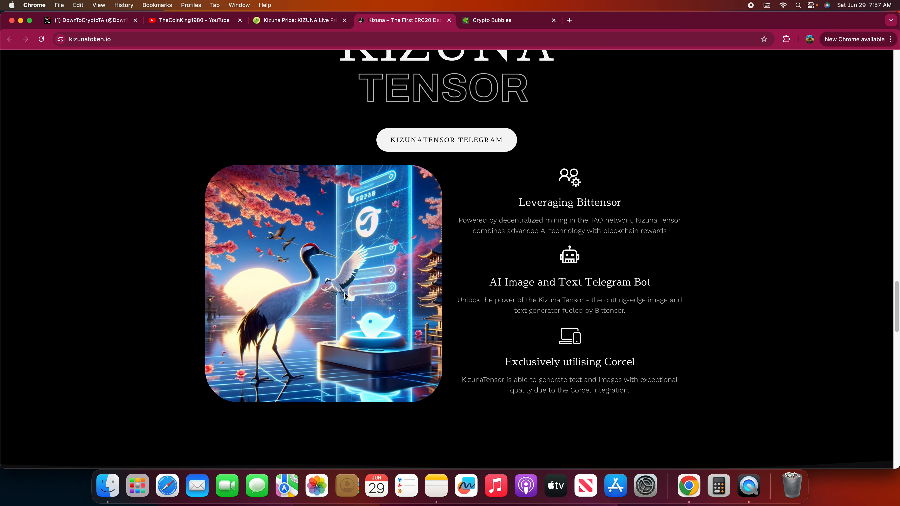
Scroll to the Fee Burns stats: 3.05% of supply attained, 2nd top holder, above View Live Holders
scroll("down", 3)
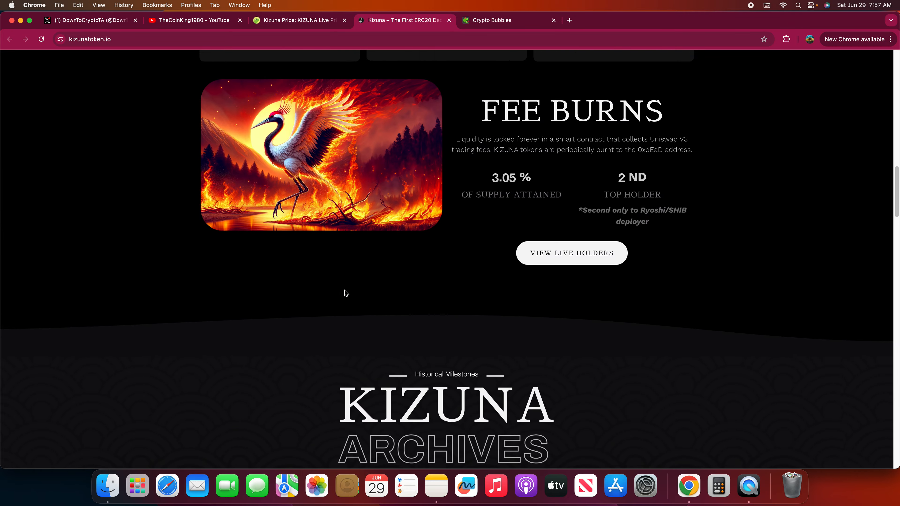
scroll("down", 3)
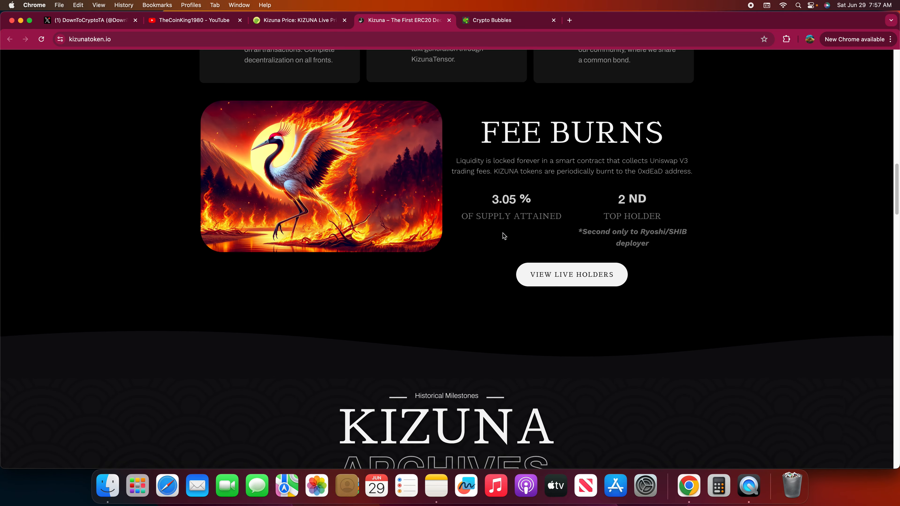
mouse_move(530, 248)
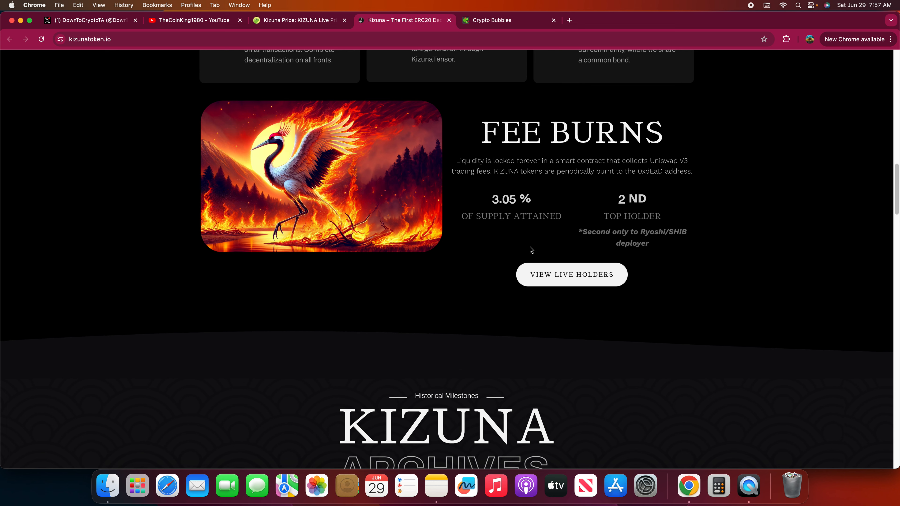
mouse_move(451, 240)
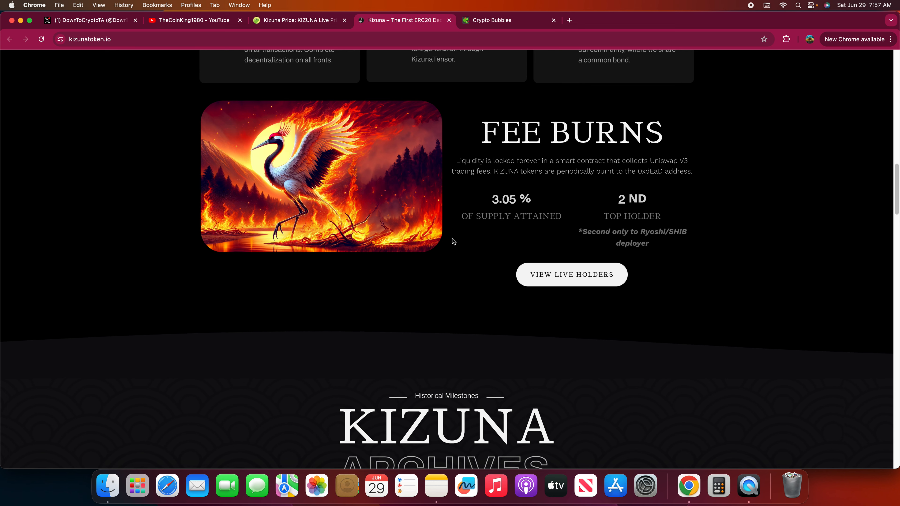
scroll("up", 3)
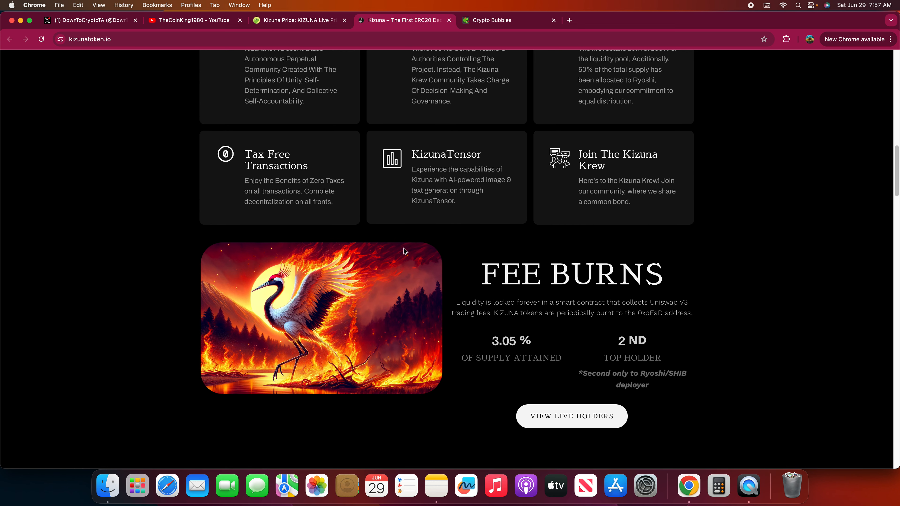
mouse_move(545, 301)
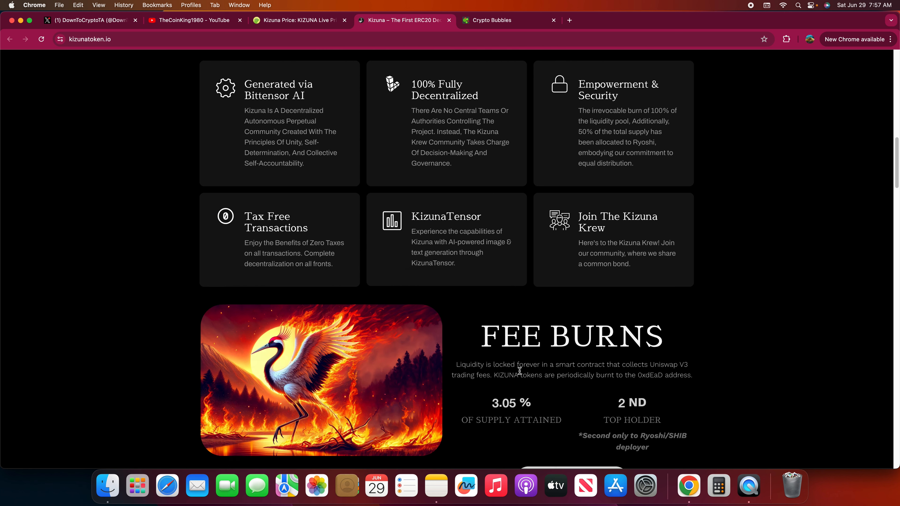
scroll("down", 3)
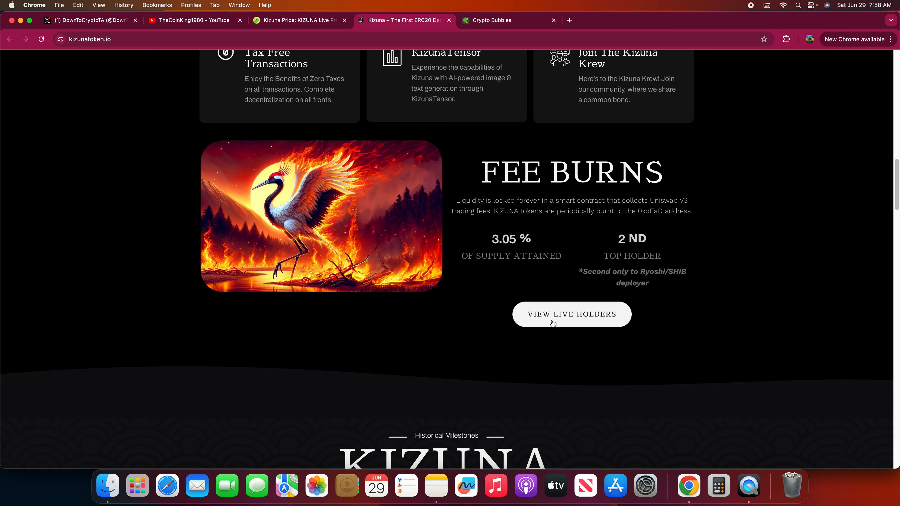
Scroll up to the Empowerment & Security card: 100% liquidity burned, 50% of supply to Ryoshi
scroll("up", 3)
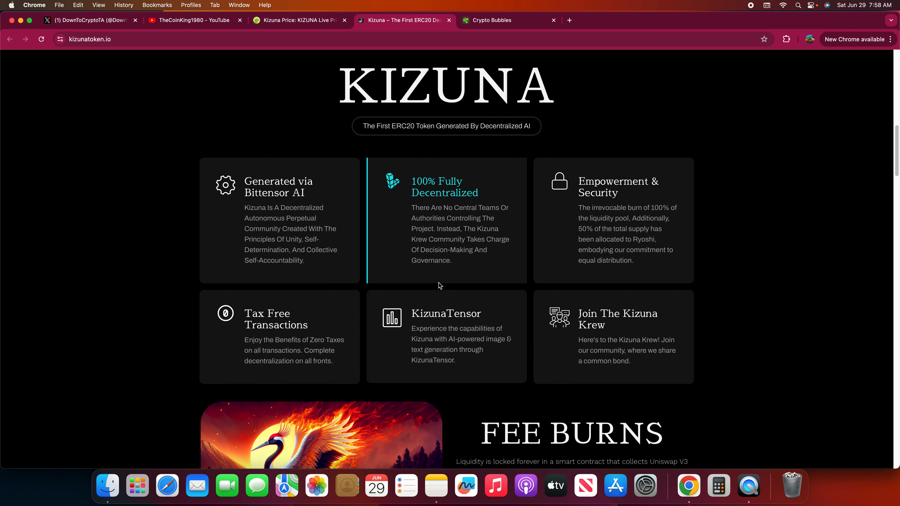
scroll("down", 3)
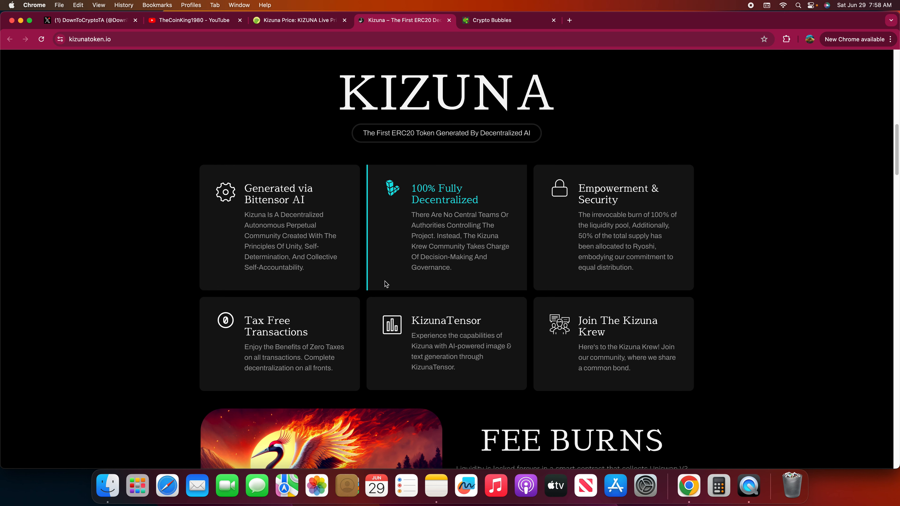
mouse_move(391, 259)
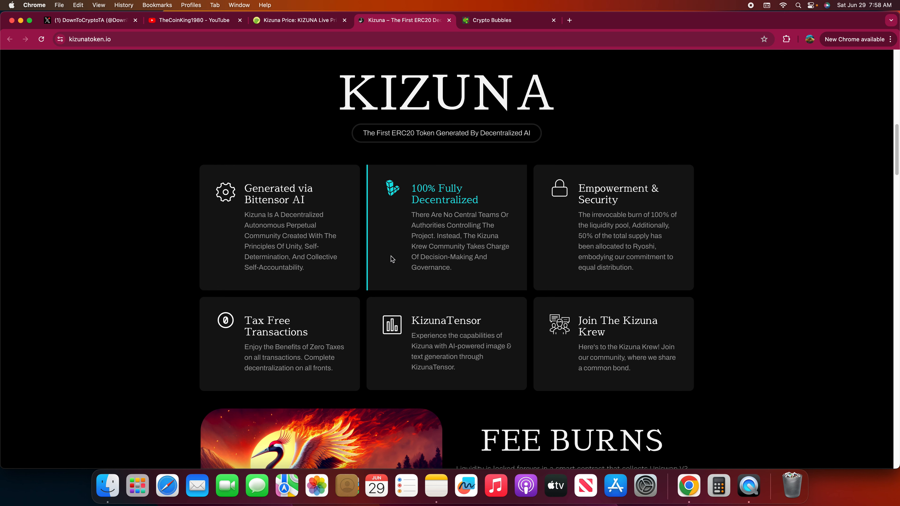
mouse_move(447, 219)
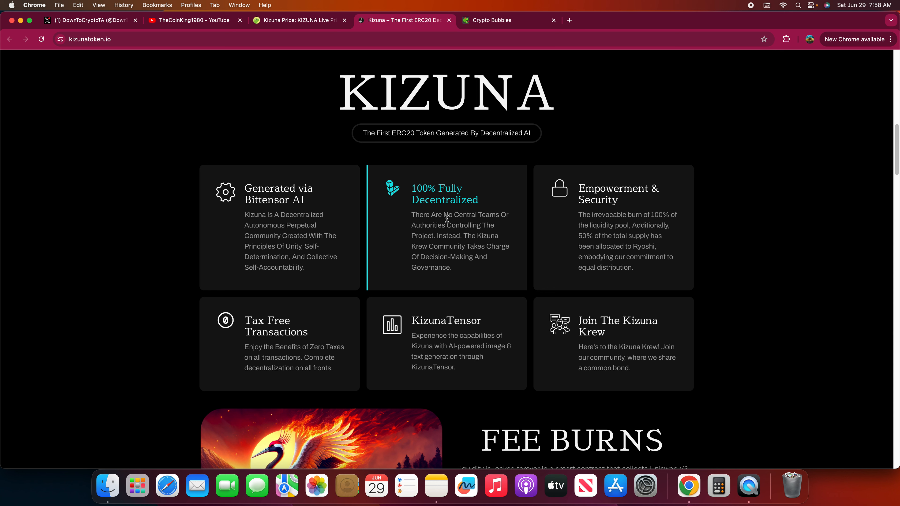
mouse_move(370, 194)
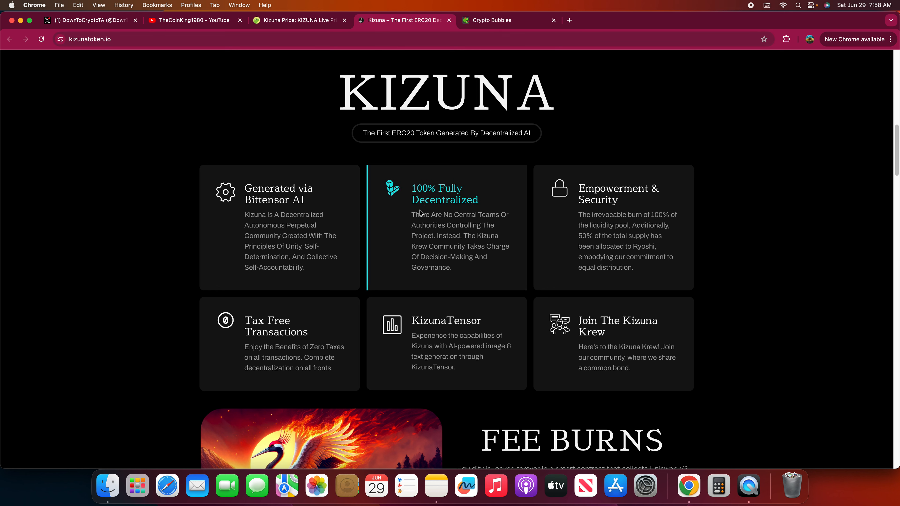
mouse_move(409, 245)
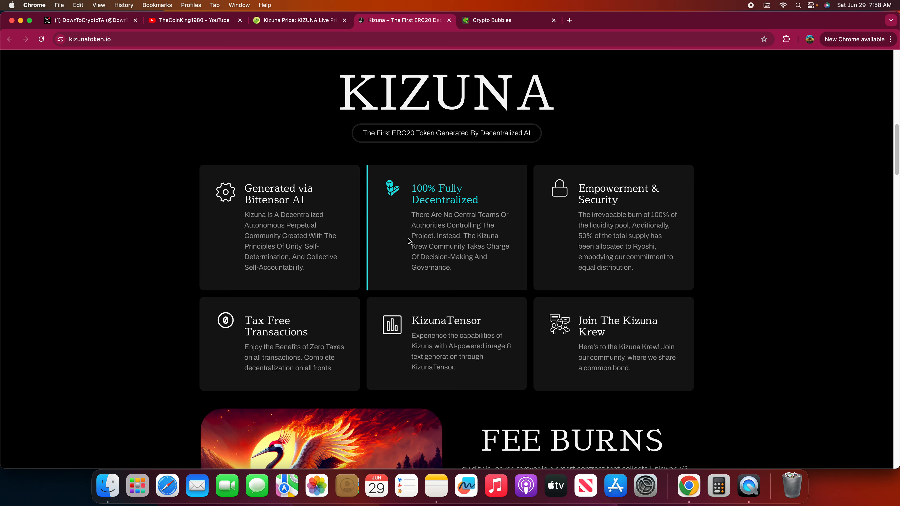
mouse_move(328, 268)
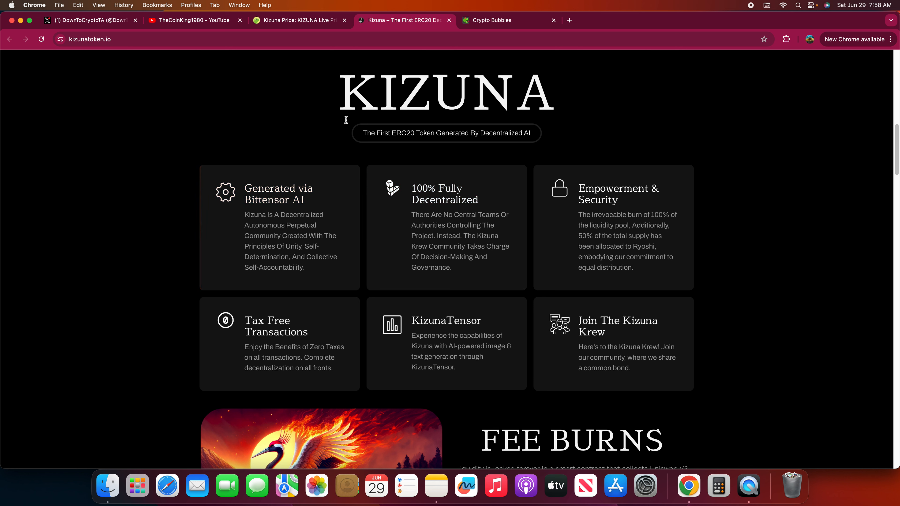
mouse_move(333, 166)
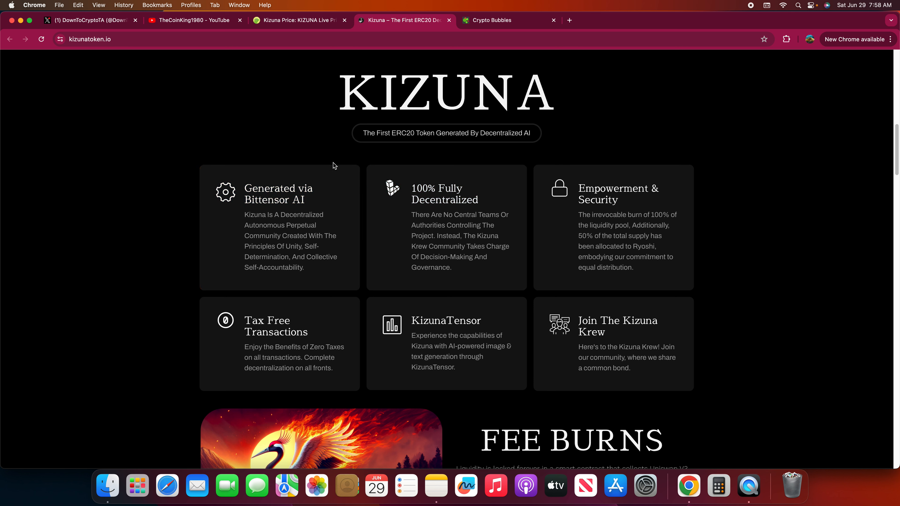